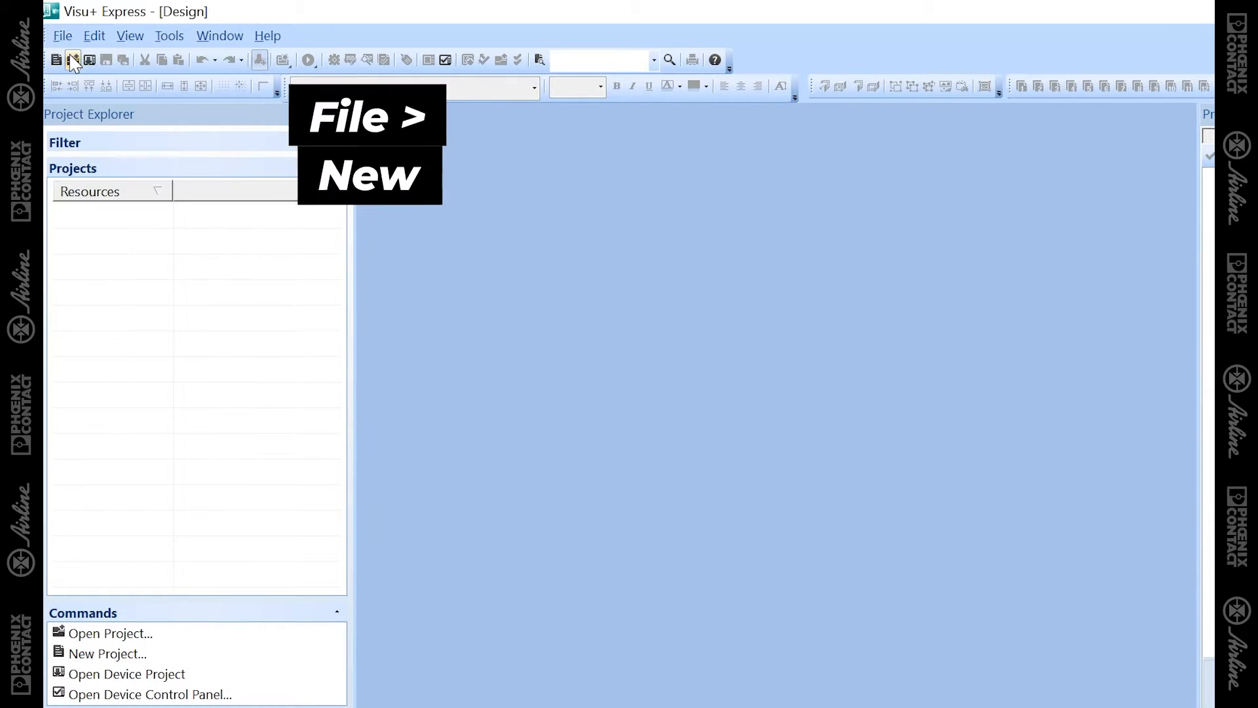
- Start a new Visu+ Express project, bringing up the Create project wizard with default name Project1
{"action": "left_click", "coordinate": [71, 60]}
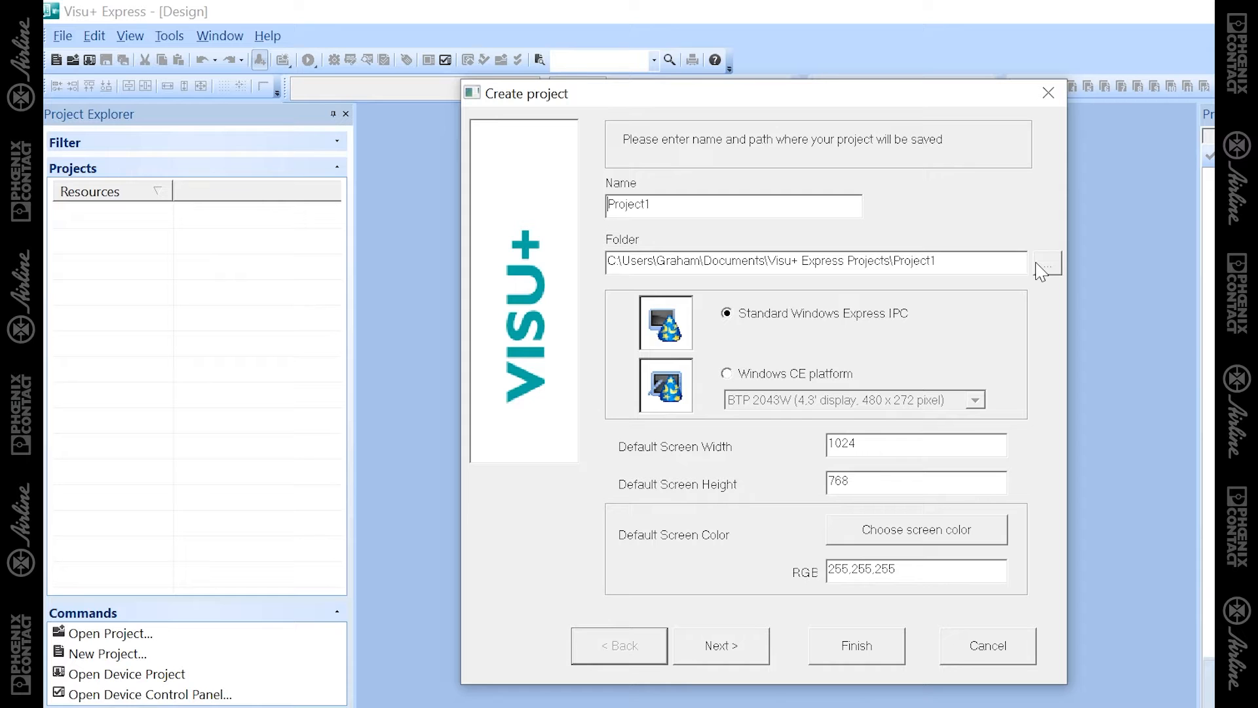
{"action": "mouse_move", "coordinate": [1049, 294]}
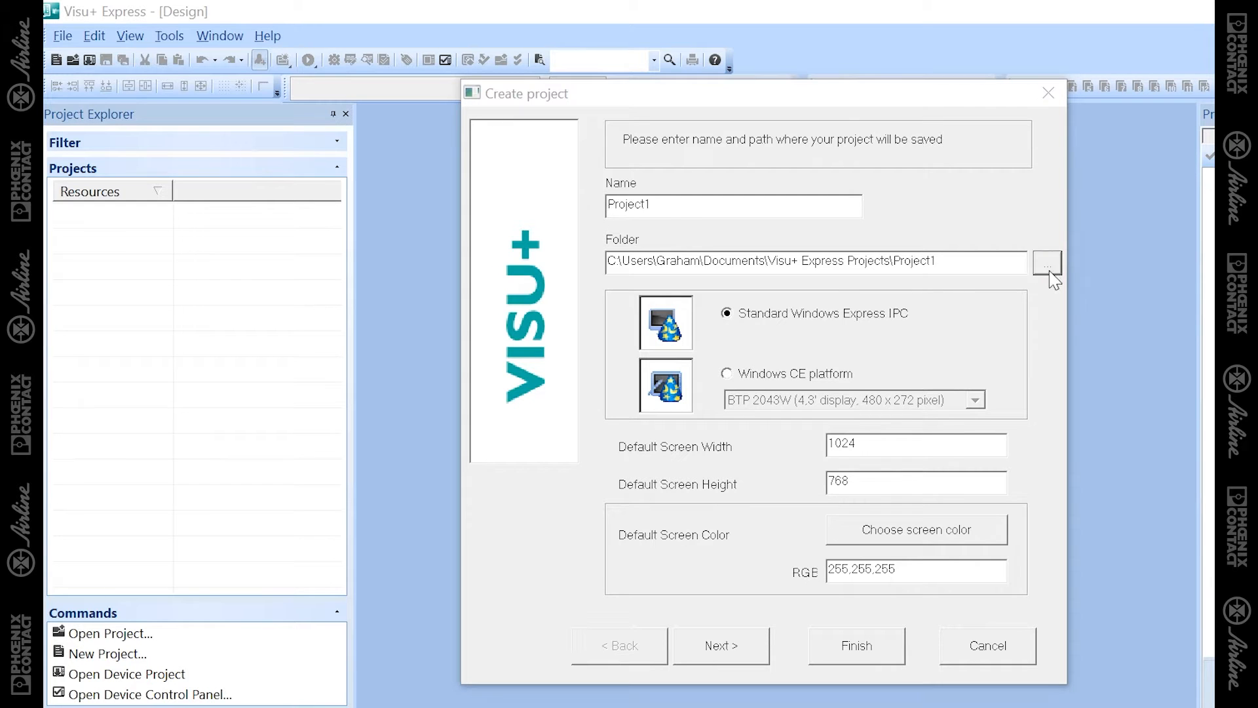
- Set the project save folder to Desktop\Visu+\Projects
{"action": "left_click", "coordinate": [1045, 262]}
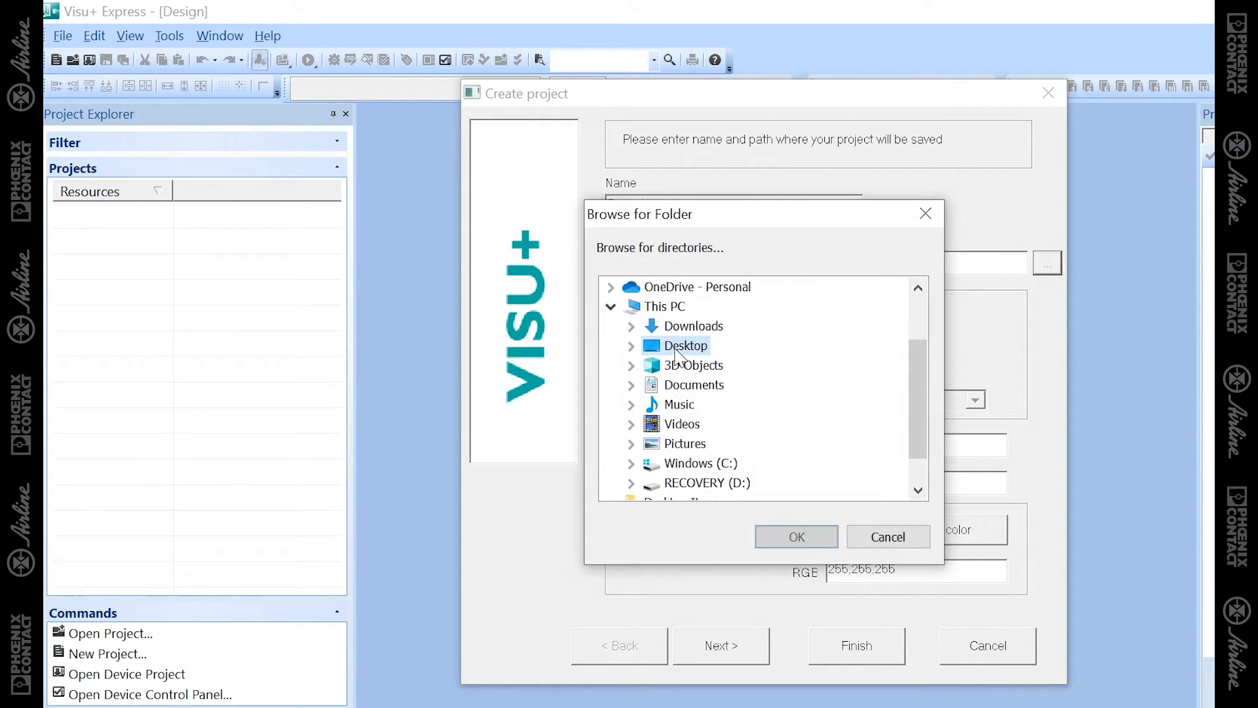
{"action": "left_click", "coordinate": [630, 346]}
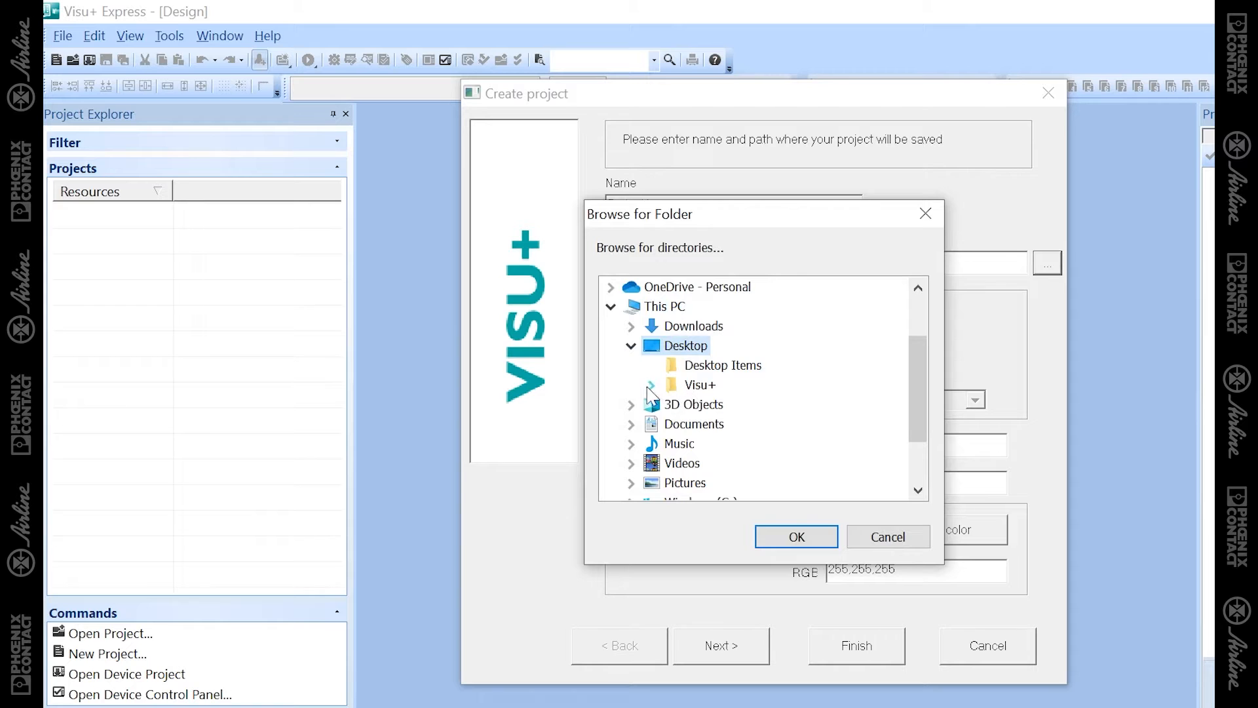
{"action": "left_click", "coordinate": [650, 385]}
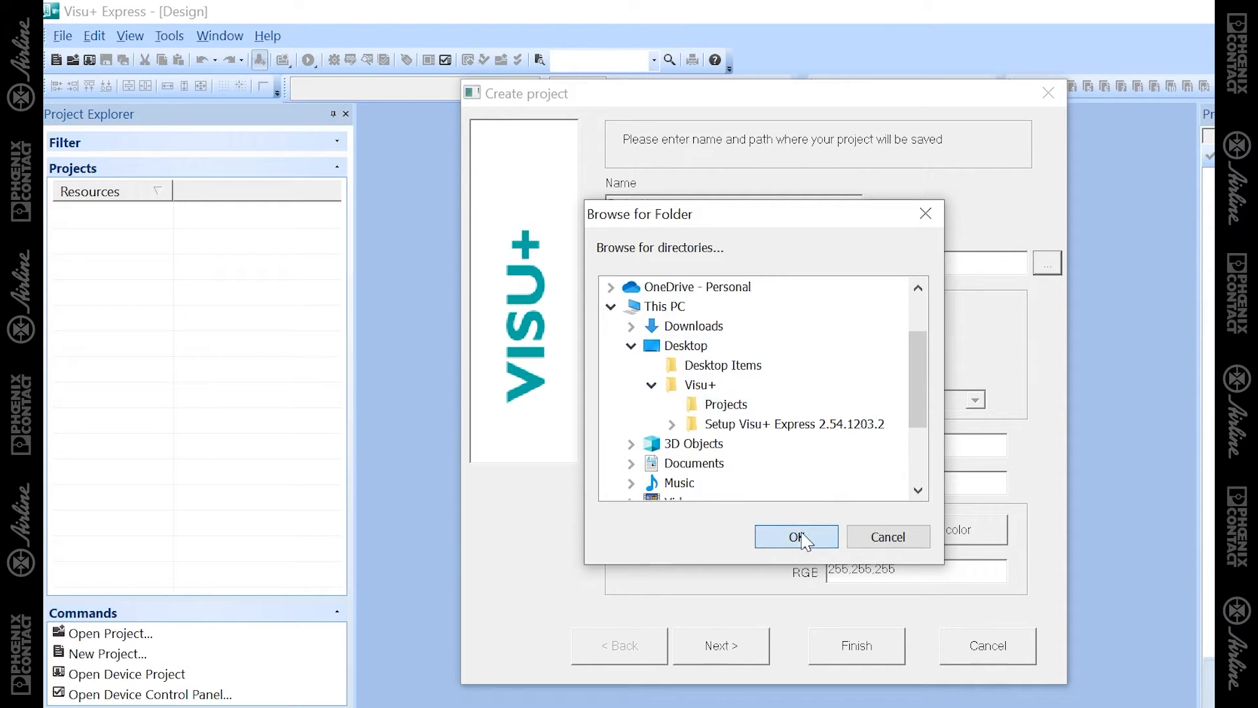
{"action": "left_click", "coordinate": [796, 536]}
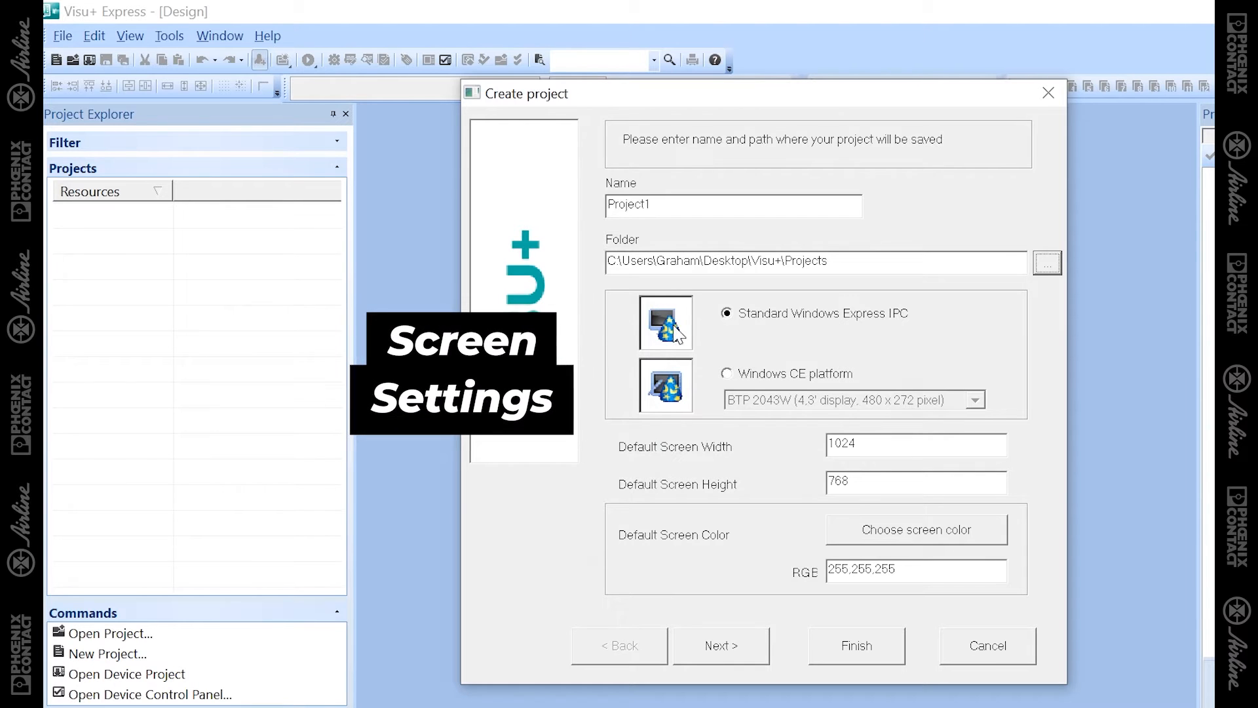
{"action": "mouse_move", "coordinate": [701, 329]}
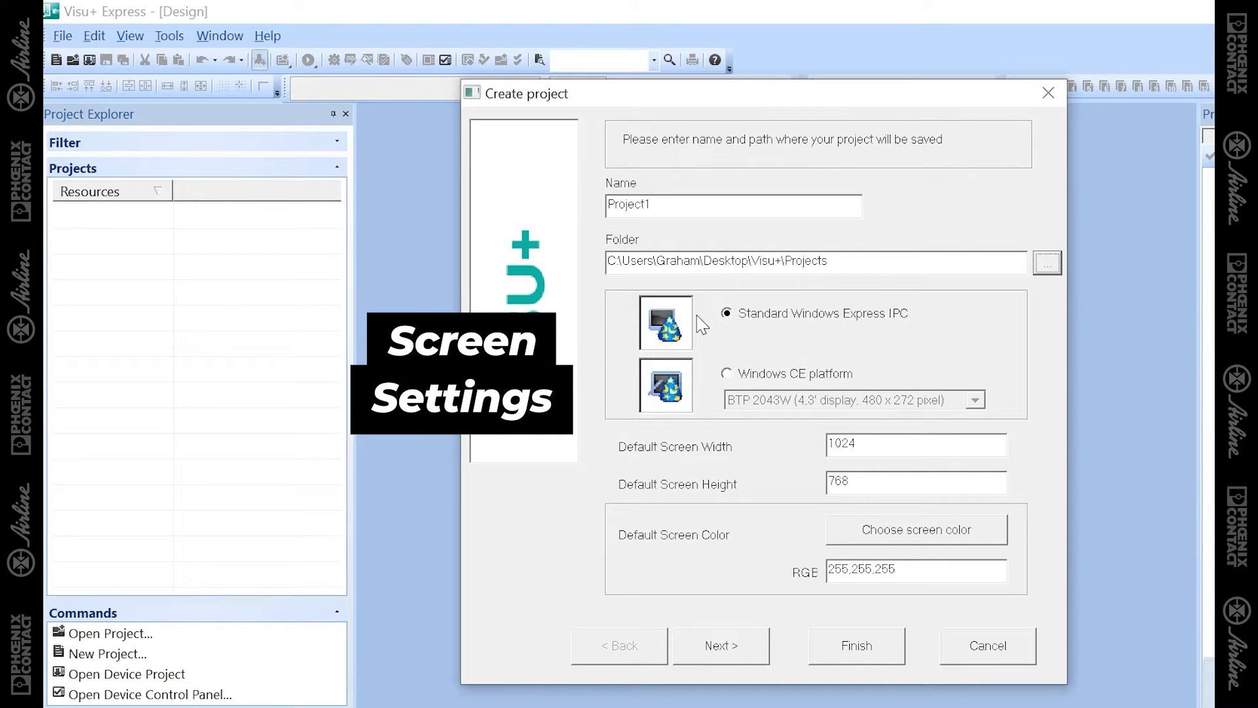
- Target Windows CE on a TP 6101 10.1-inch panel at 1280 × 800
{"action": "left_click", "coordinate": [726, 374]}
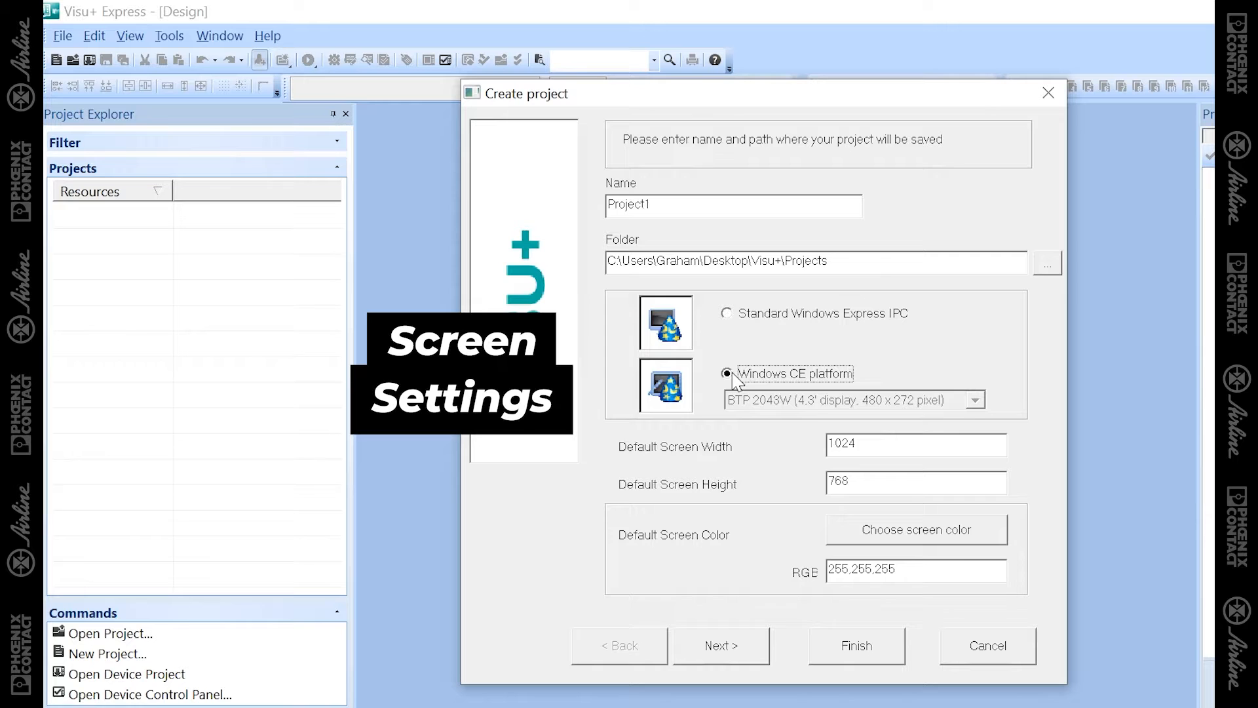
{"action": "left_click", "coordinate": [974, 399]}
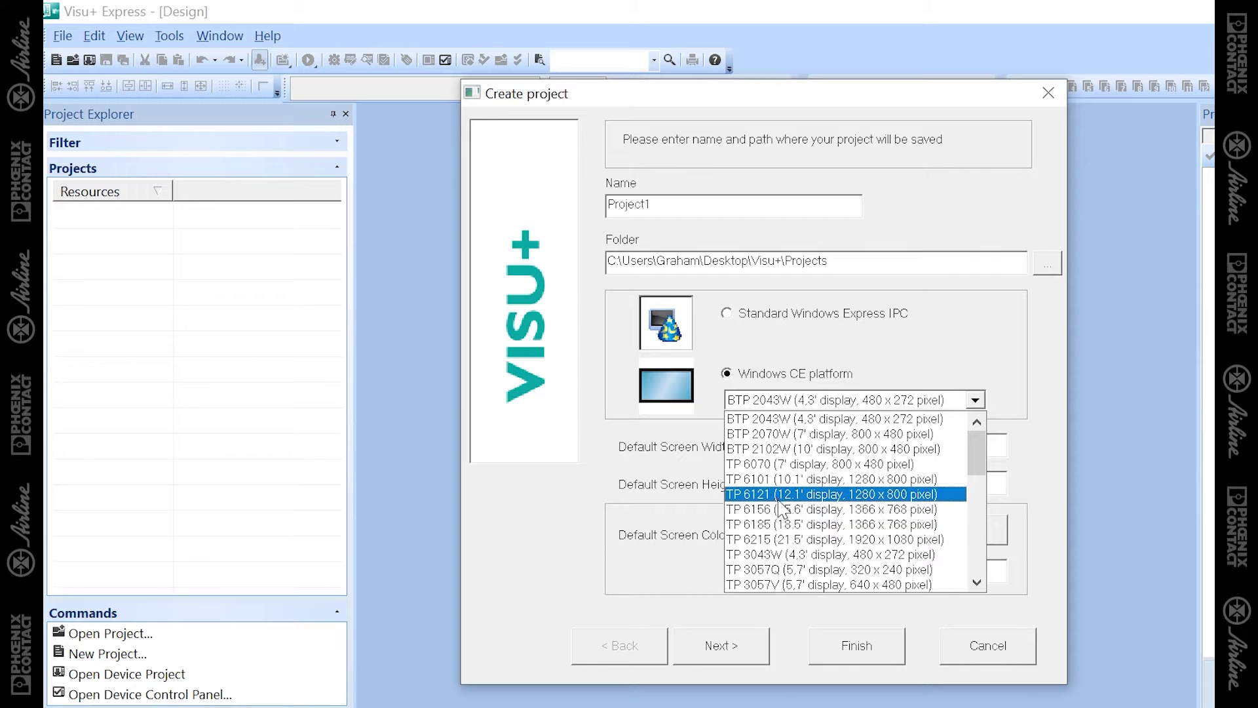
{"action": "mouse_move", "coordinate": [778, 506]}
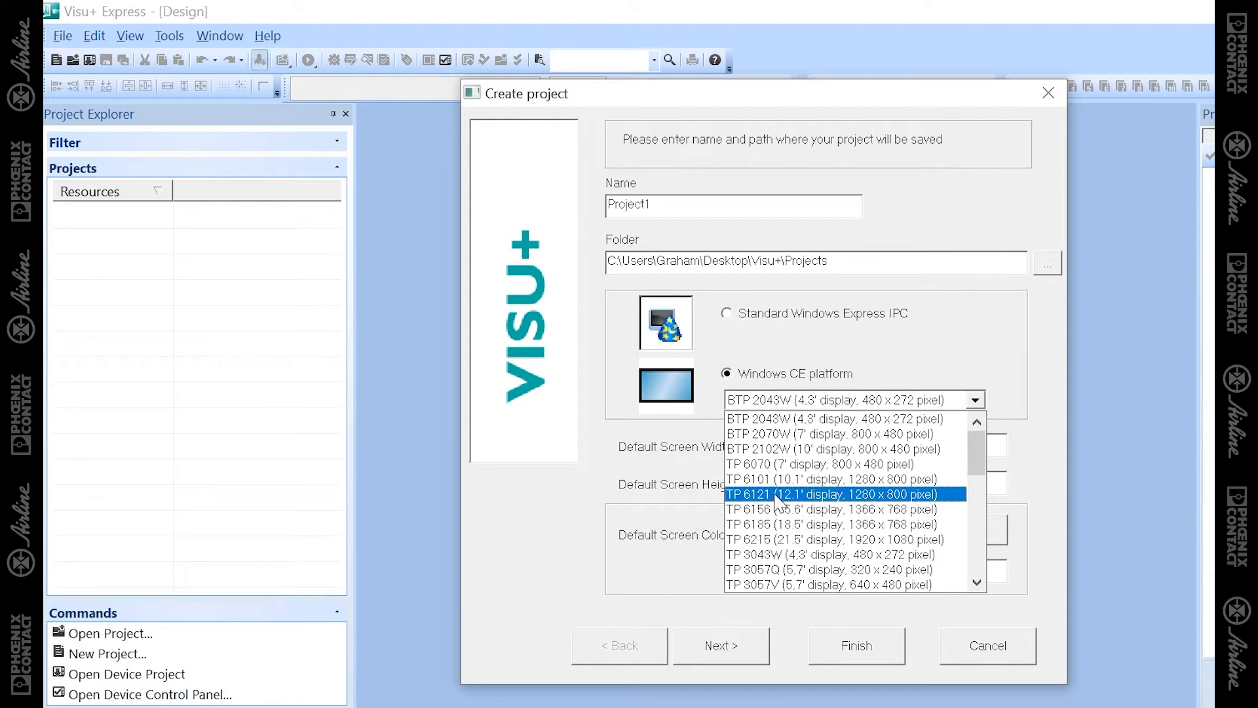
{"action": "left_click", "coordinate": [828, 480]}
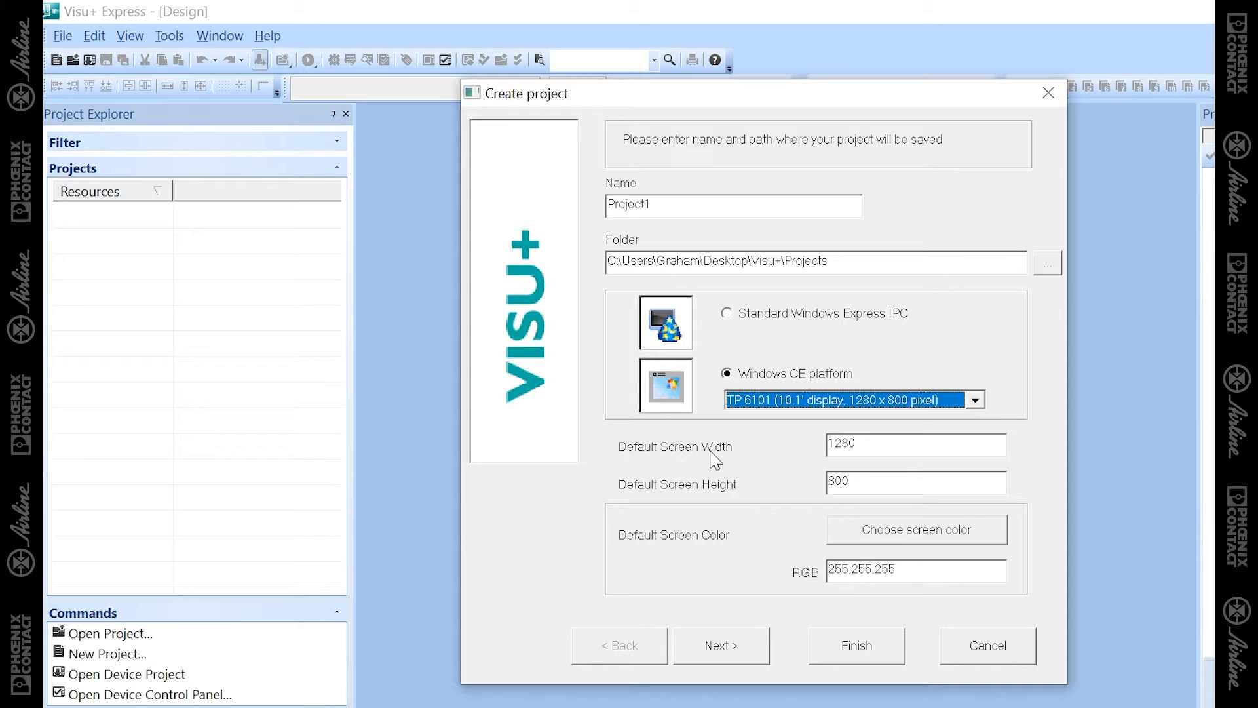
{"action": "mouse_move", "coordinate": [806, 477]}
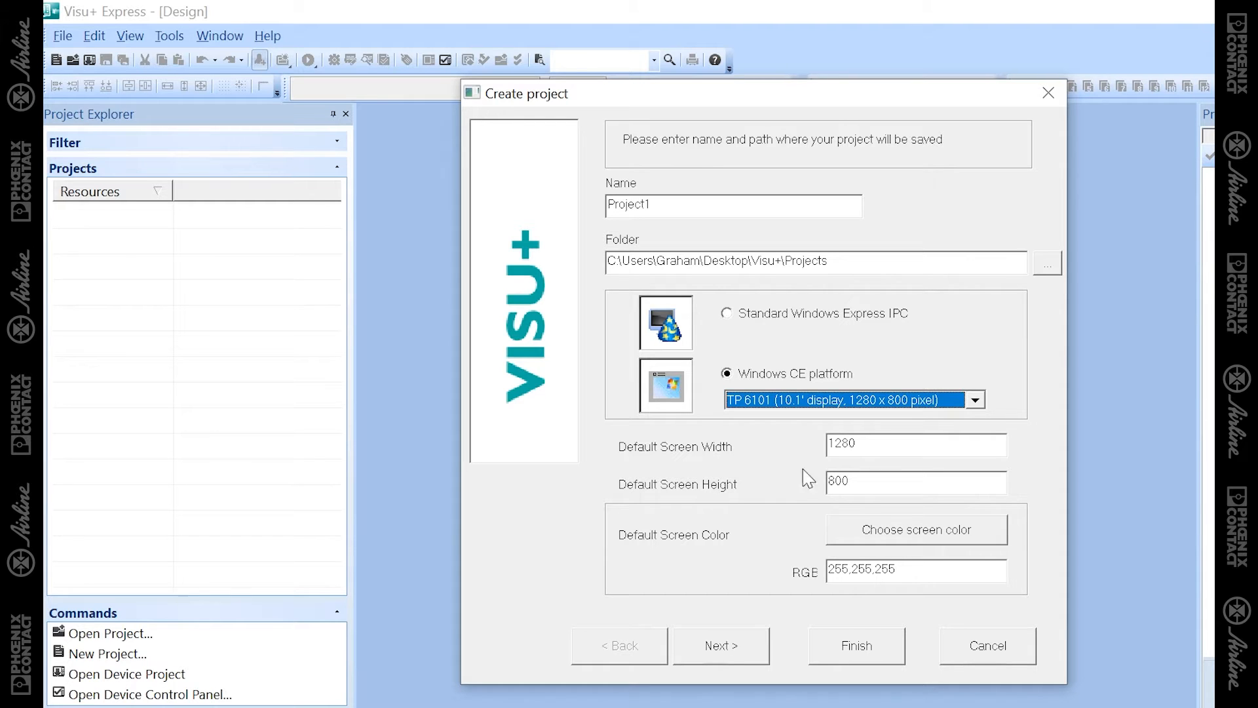
{"action": "mouse_move", "coordinate": [892, 559]}
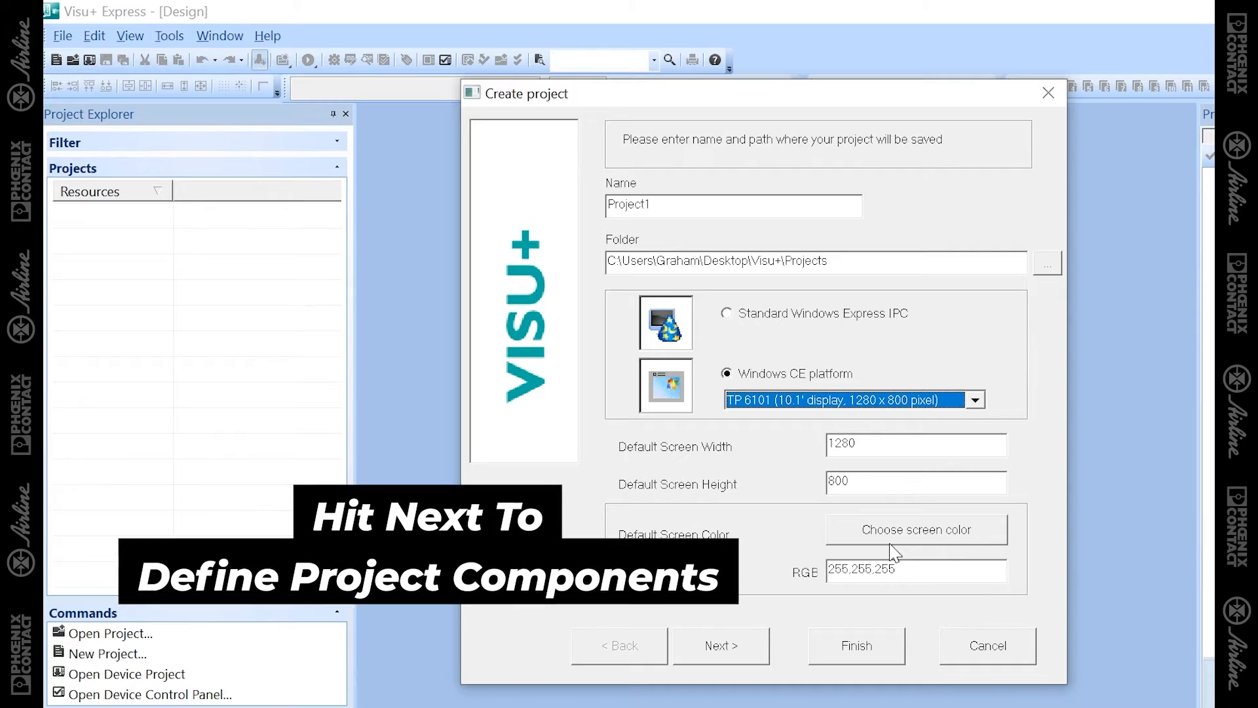
- Add 4 basic screens with no alarm, log or trend screens and continue to screen design
{"action": "left_click", "coordinate": [721, 645]}
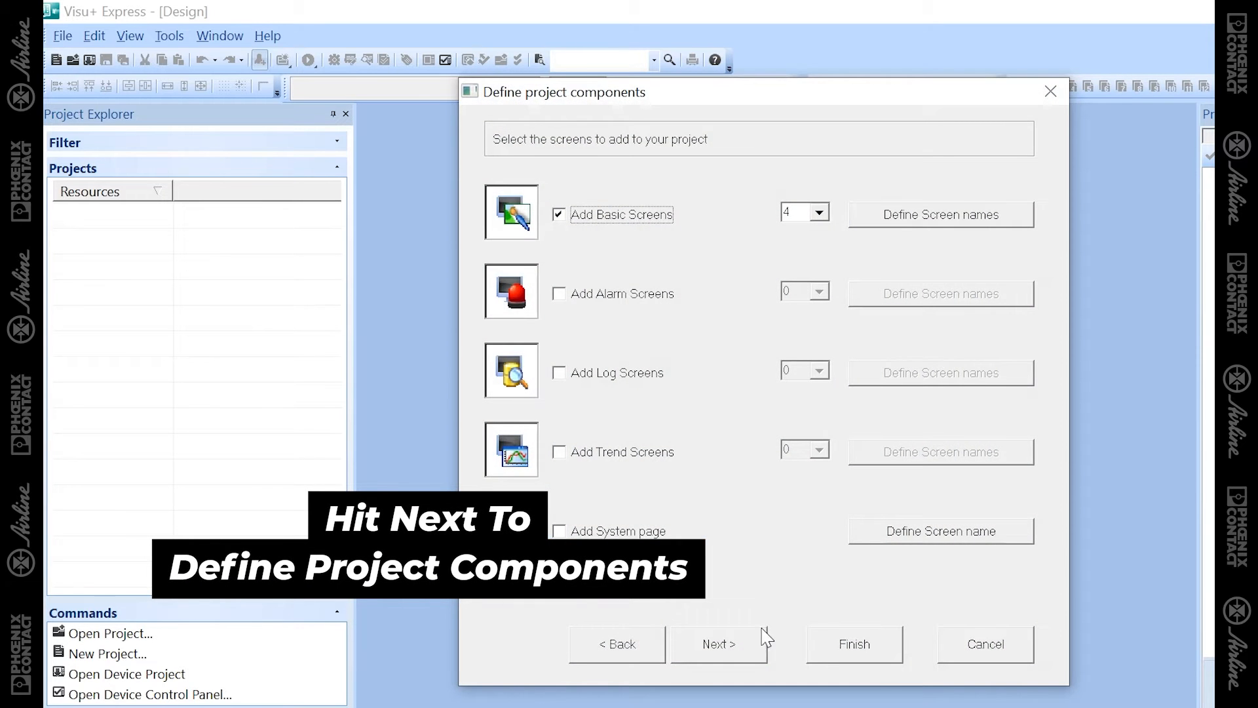
{"action": "mouse_move", "coordinate": [734, 234]}
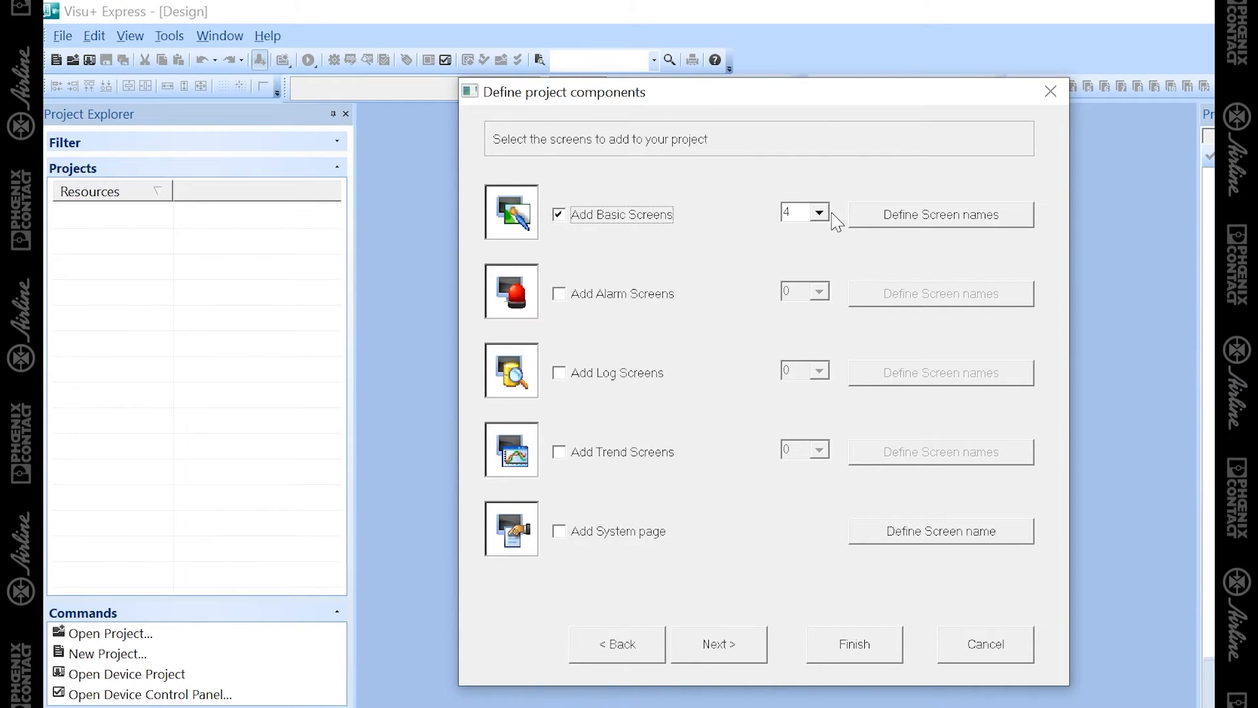
{"action": "left_click", "coordinate": [820, 212]}
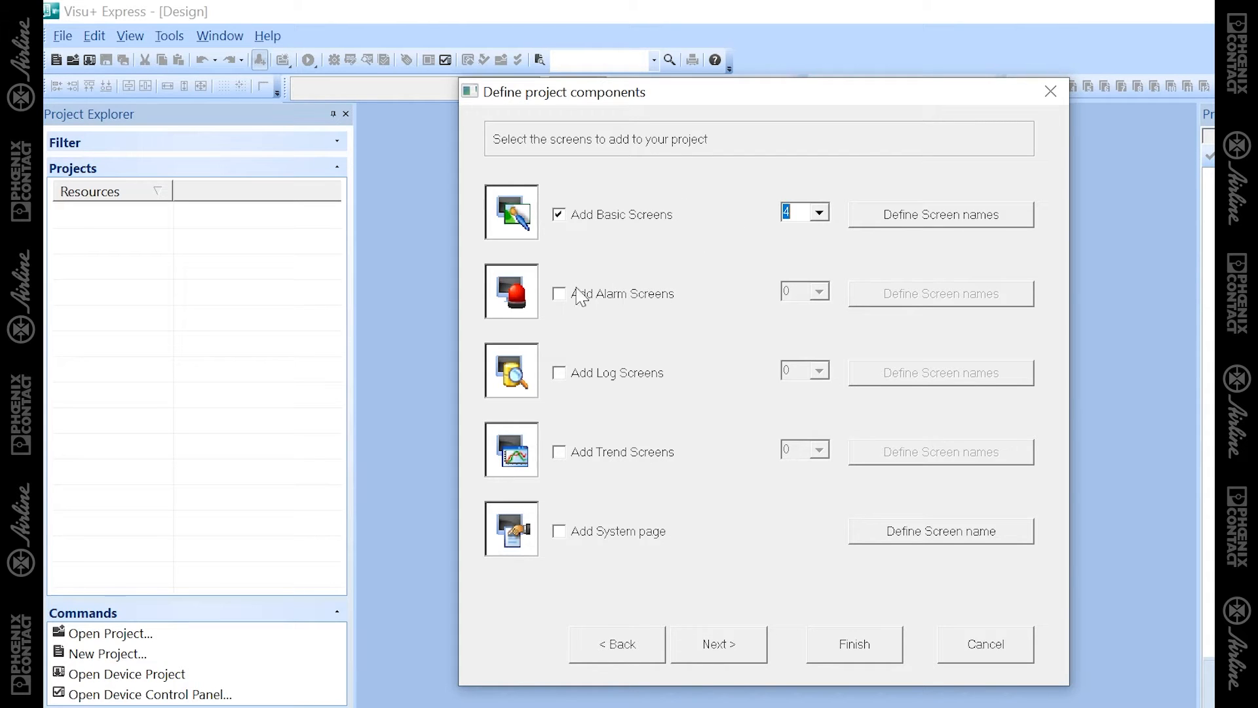
{"action": "mouse_move", "coordinate": [613, 386]}
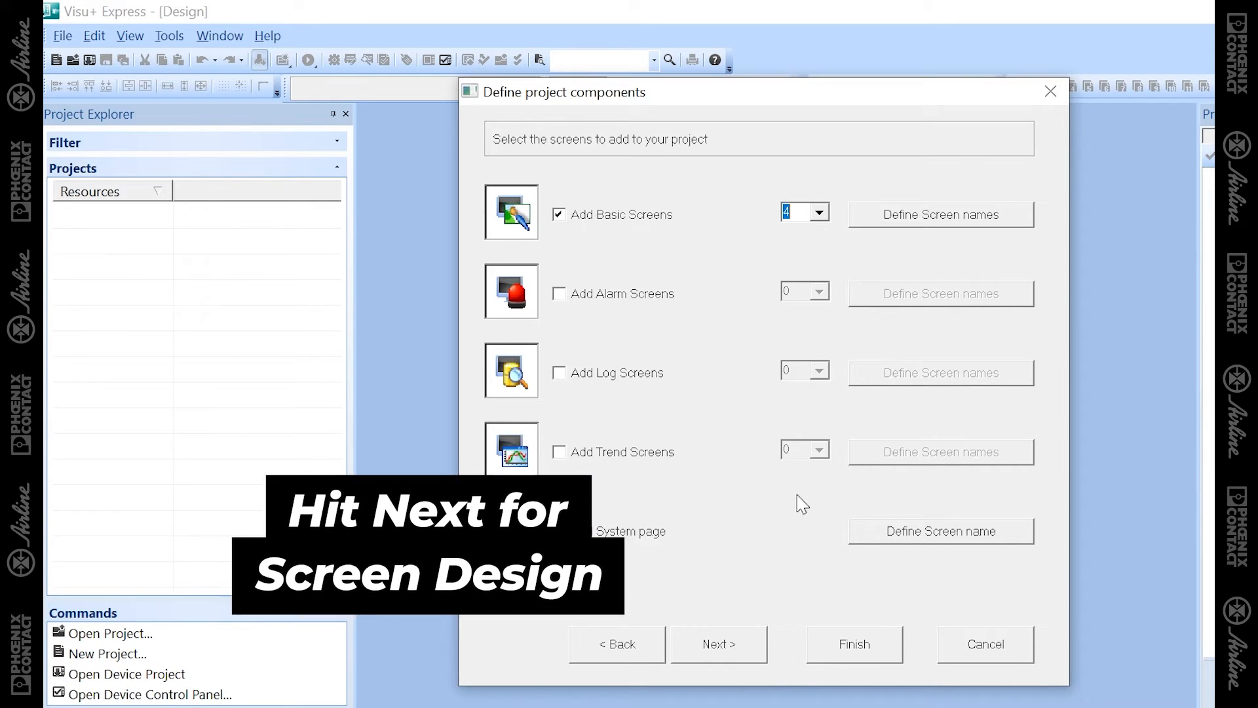
{"action": "left_click", "coordinate": [718, 643]}
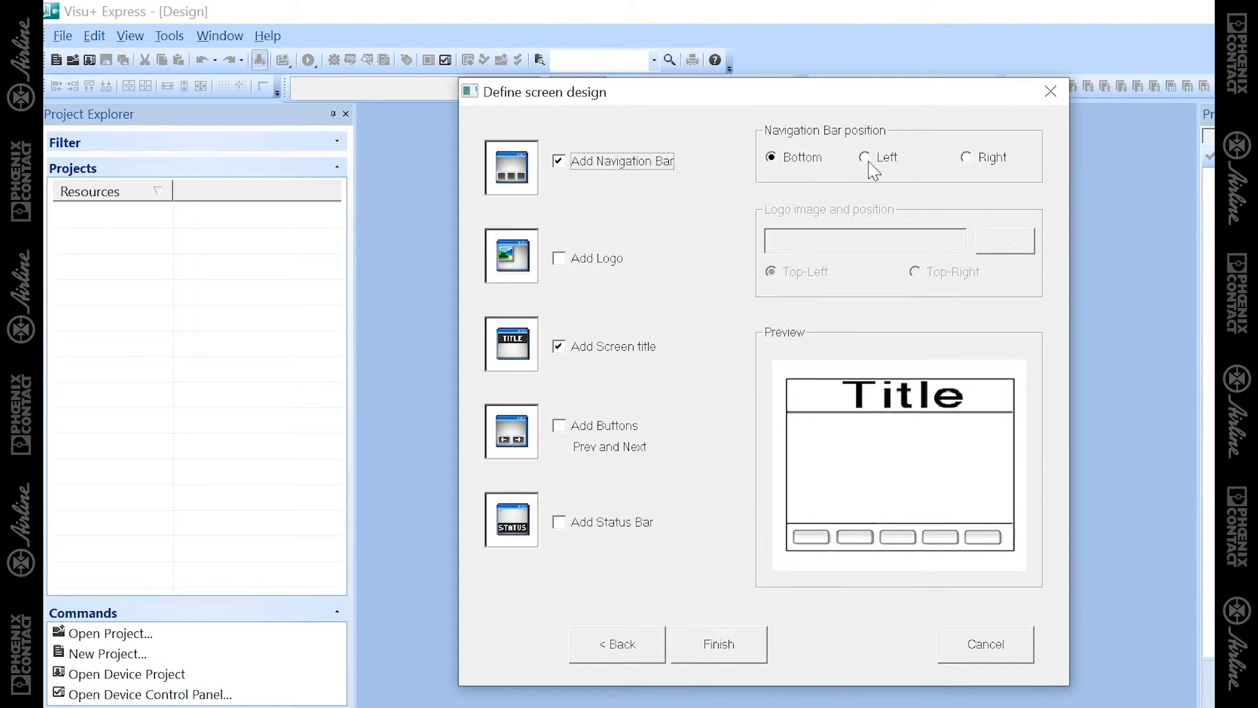
{"action": "mouse_move", "coordinate": [555, 277]}
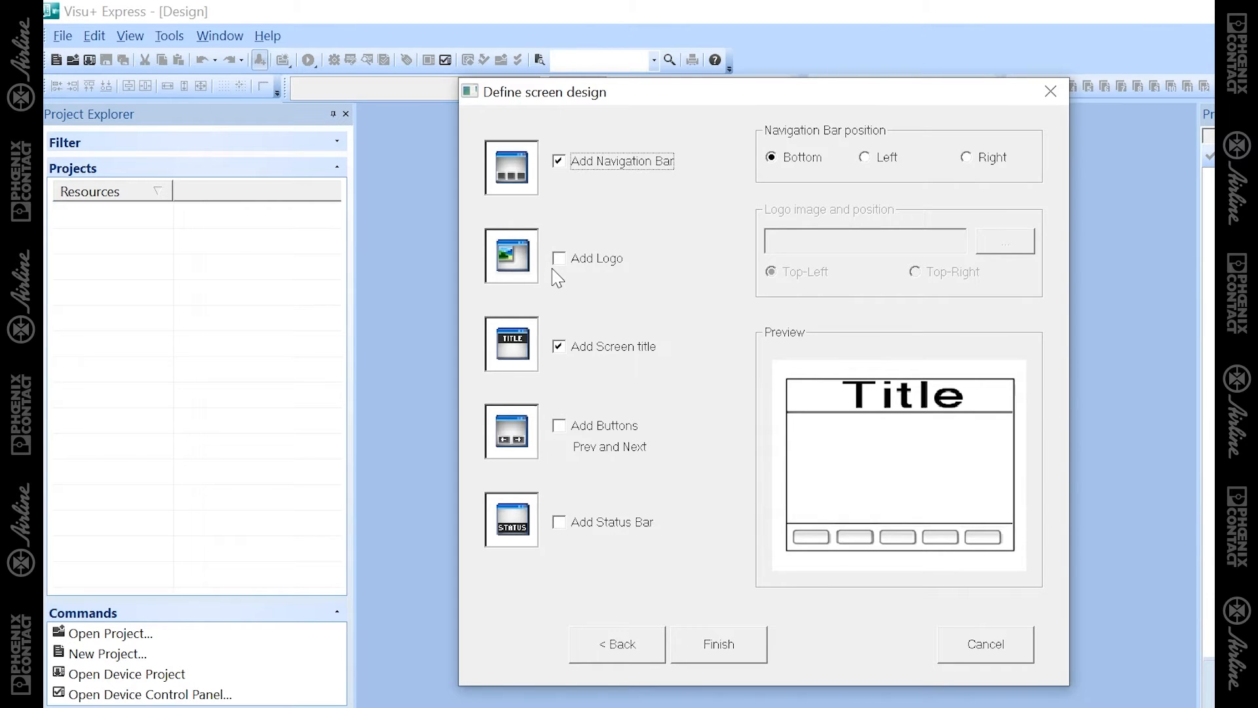
{"action": "mouse_move", "coordinate": [594, 328]}
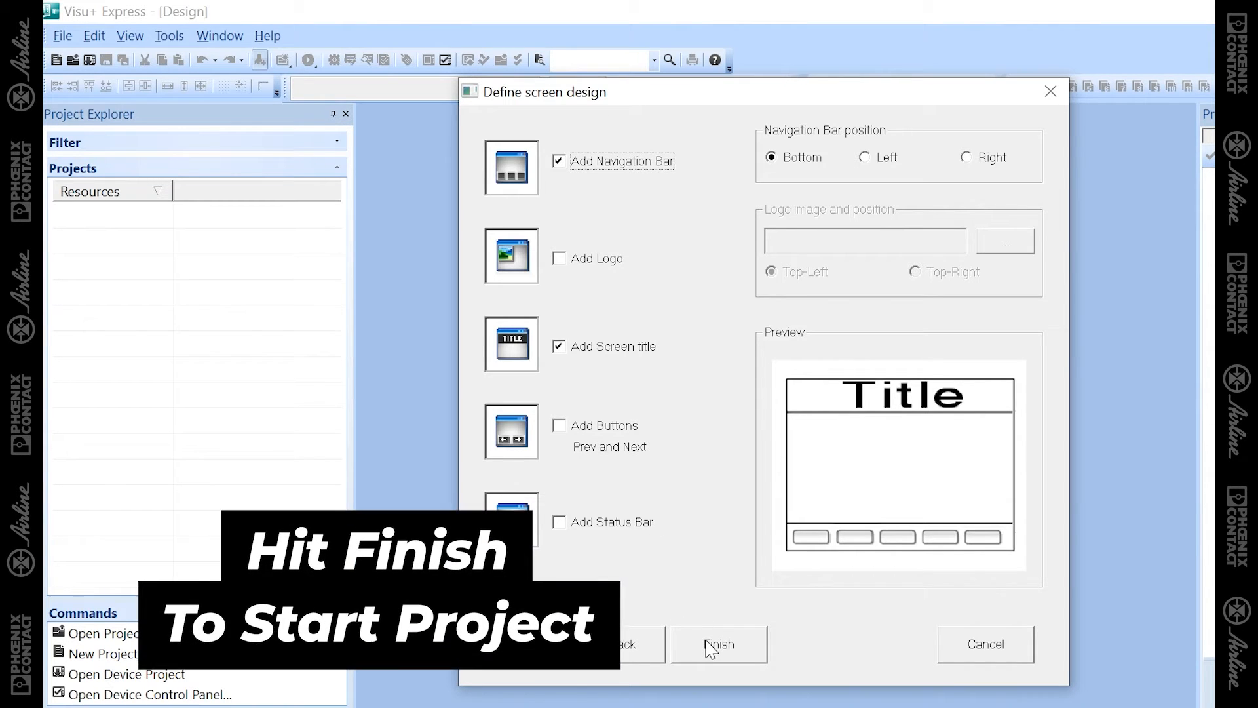
- Finish the wizard with a bottom navigation bar and screen title, creating Project1
{"action": "left_click", "coordinate": [718, 643]}
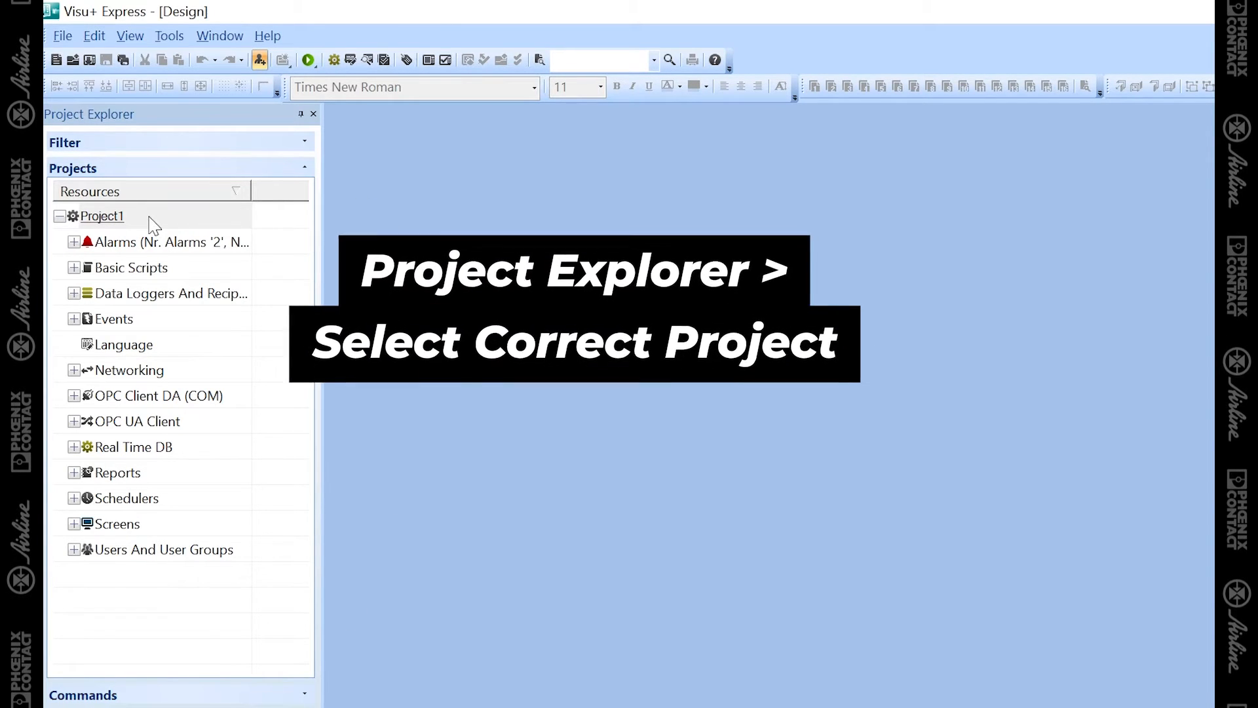
- Collapse and re-expand Project1's resource tree in the project explorer
{"action": "left_click", "coordinate": [59, 216]}
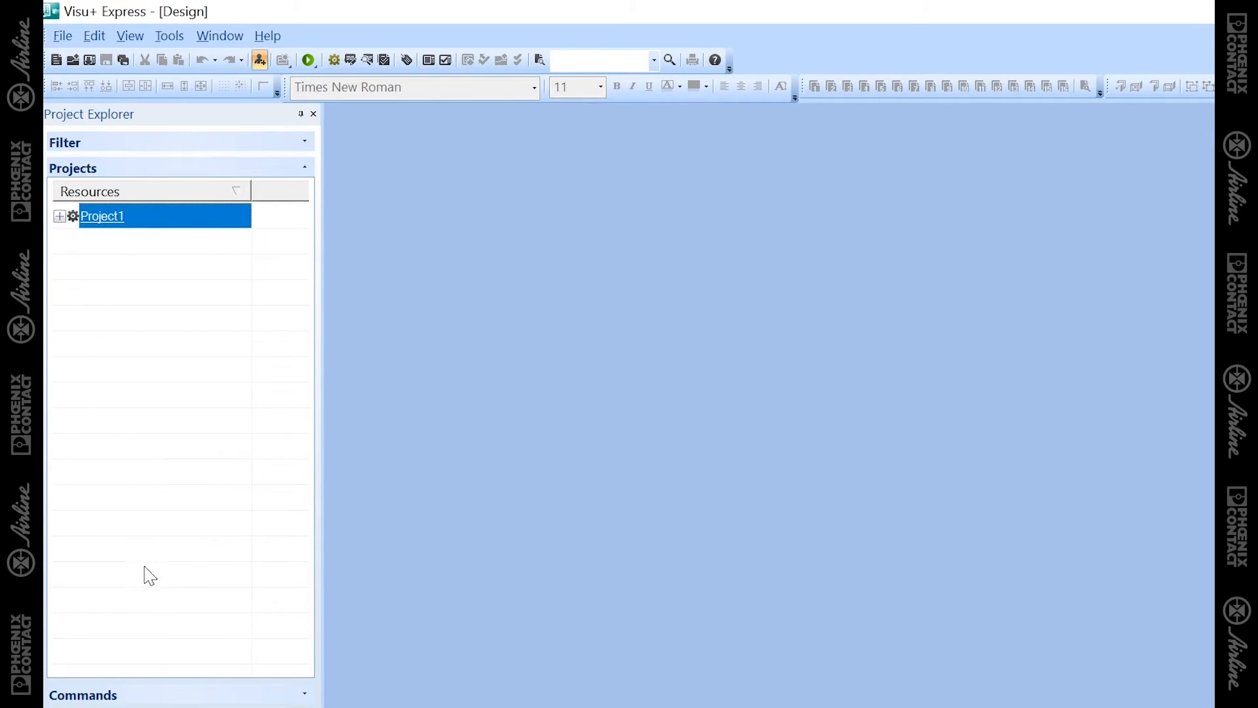
{"action": "mouse_move", "coordinate": [165, 267]}
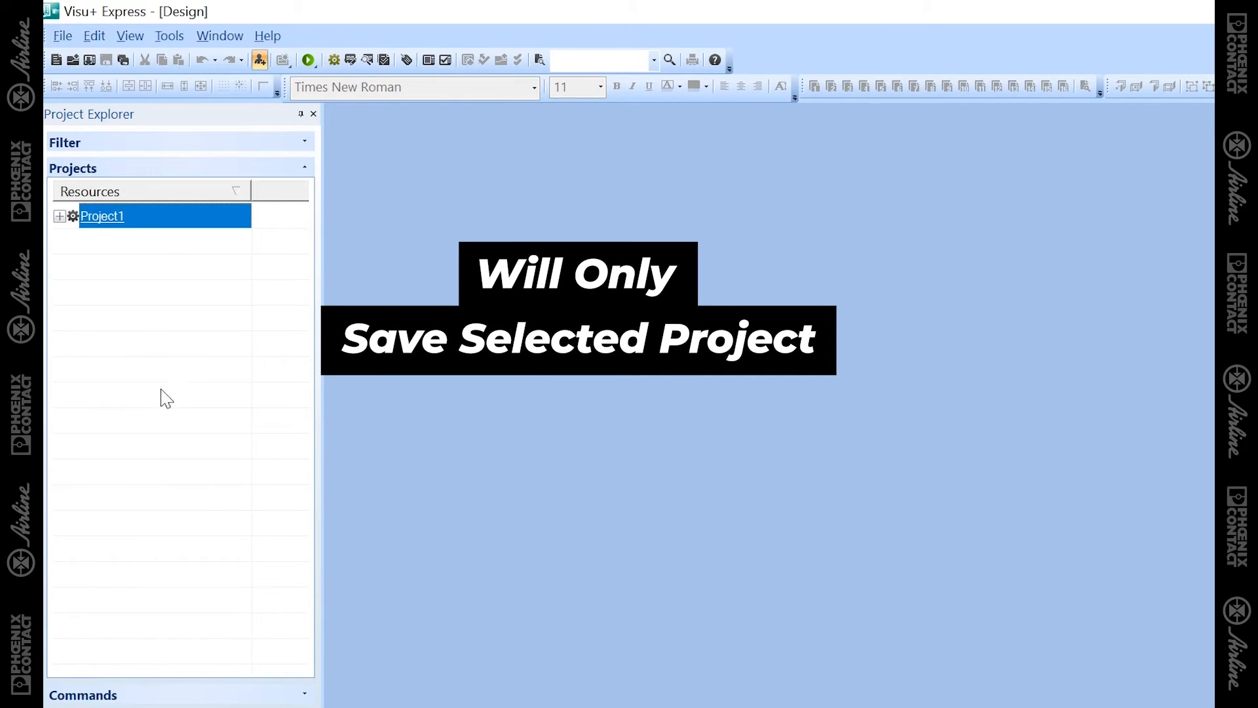
{"action": "left_click", "coordinate": [59, 216]}
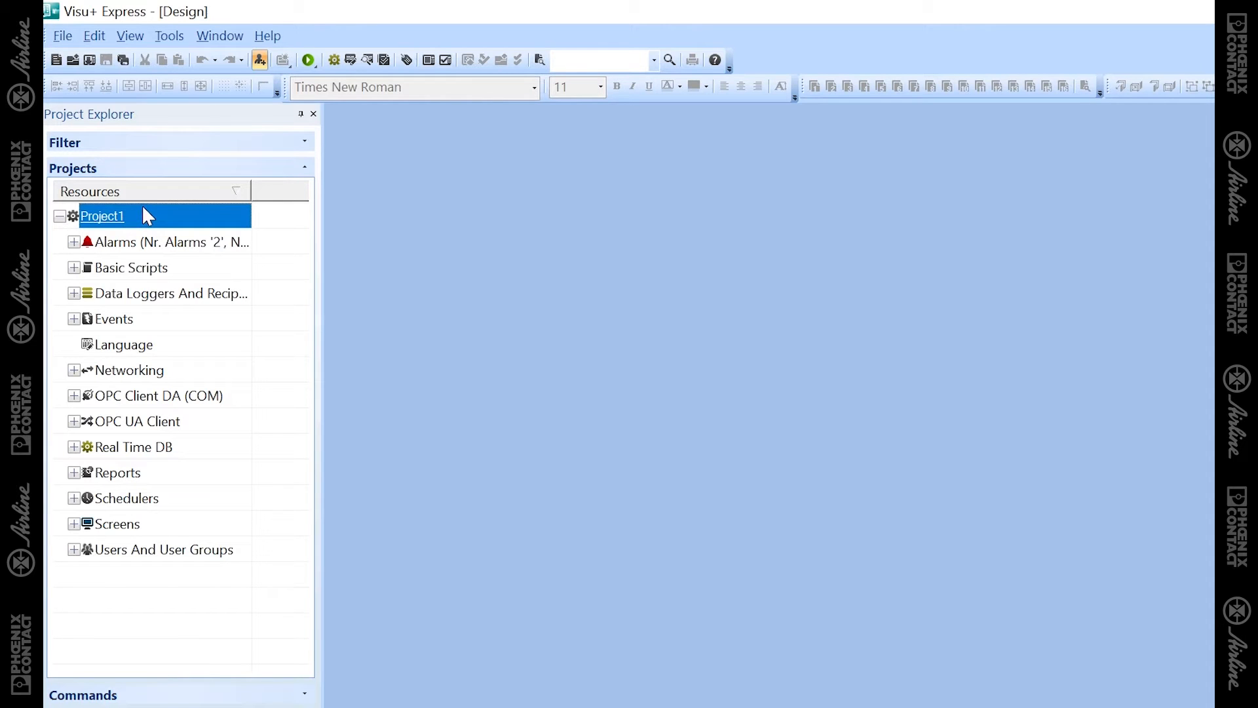
{"action": "mouse_move", "coordinate": [121, 59]}
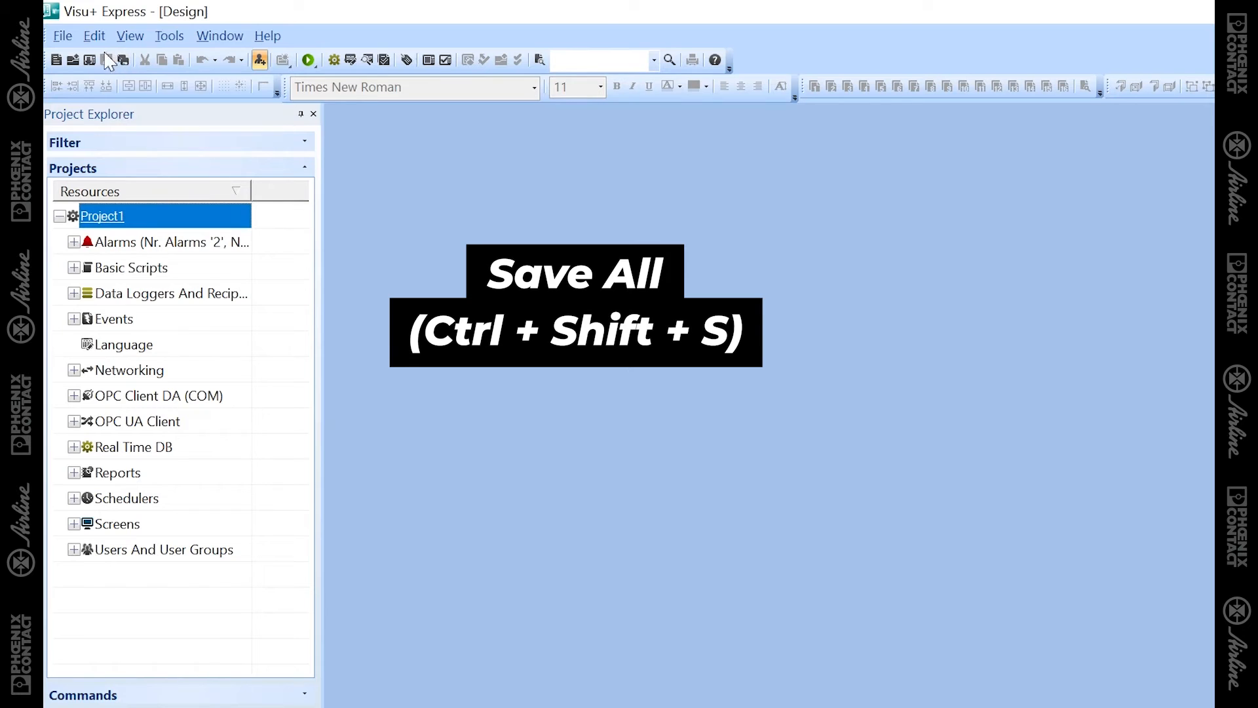
- Save the project as Project1_V2 in a new Project1_V2 folder under Desktop\Visu+
{"action": "left_click", "coordinate": [65, 37]}
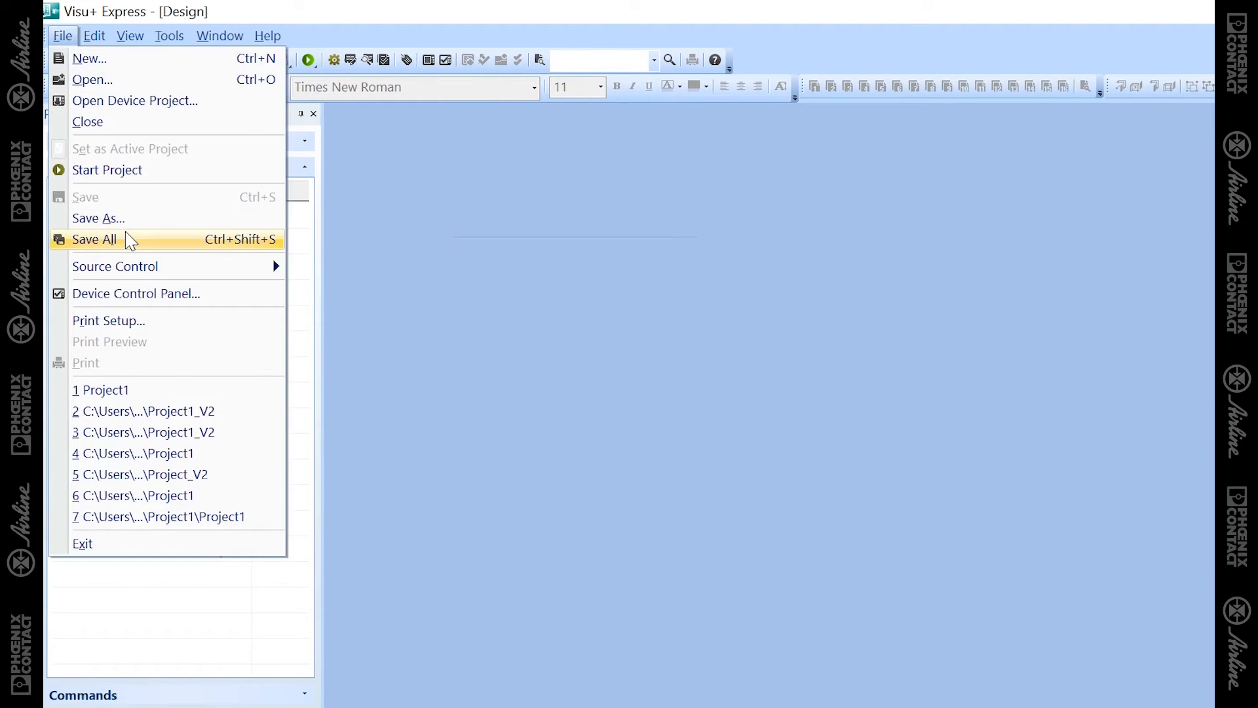
{"action": "mouse_move", "coordinate": [64, 40]}
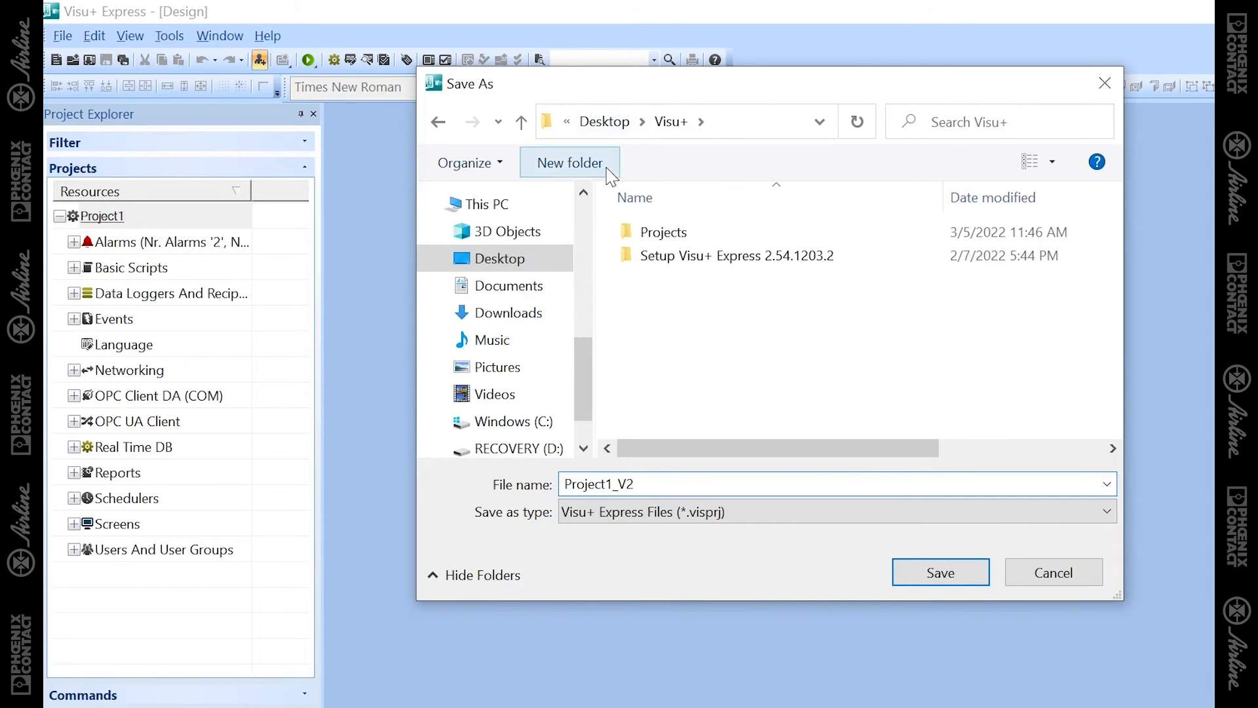
{"action": "left_click", "coordinate": [569, 162]}
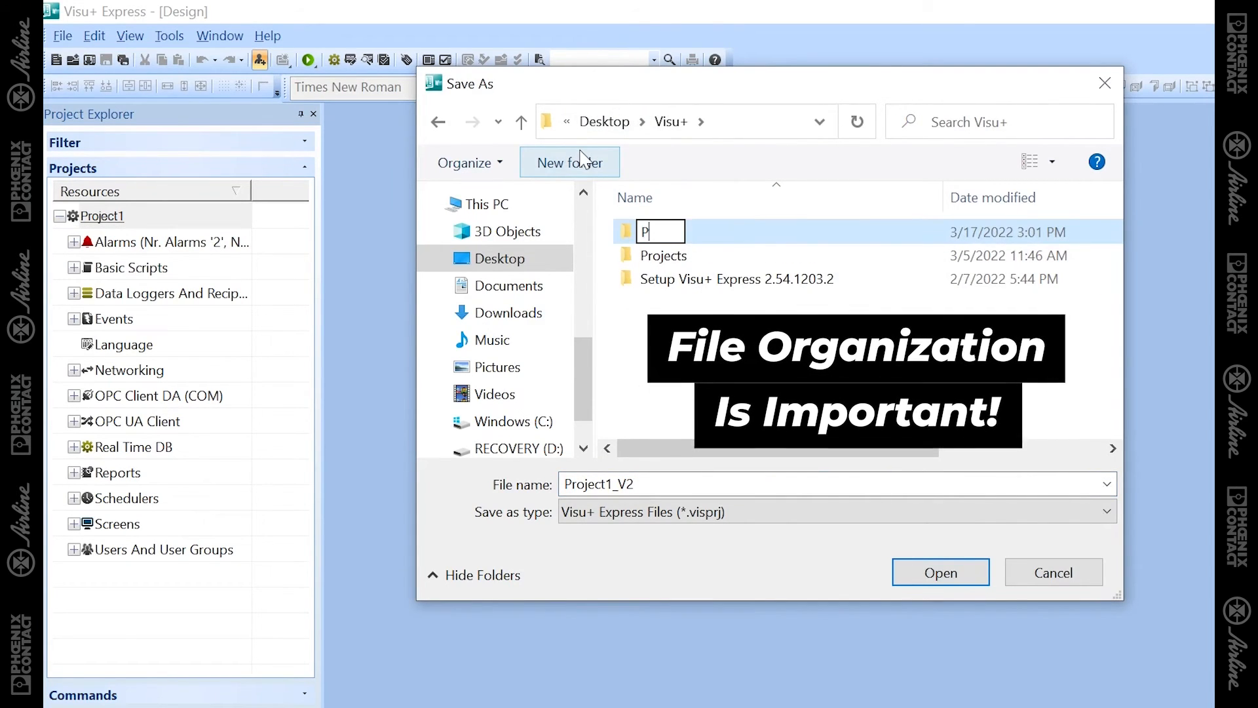
{"action": "type", "text": "roject1_V2"}
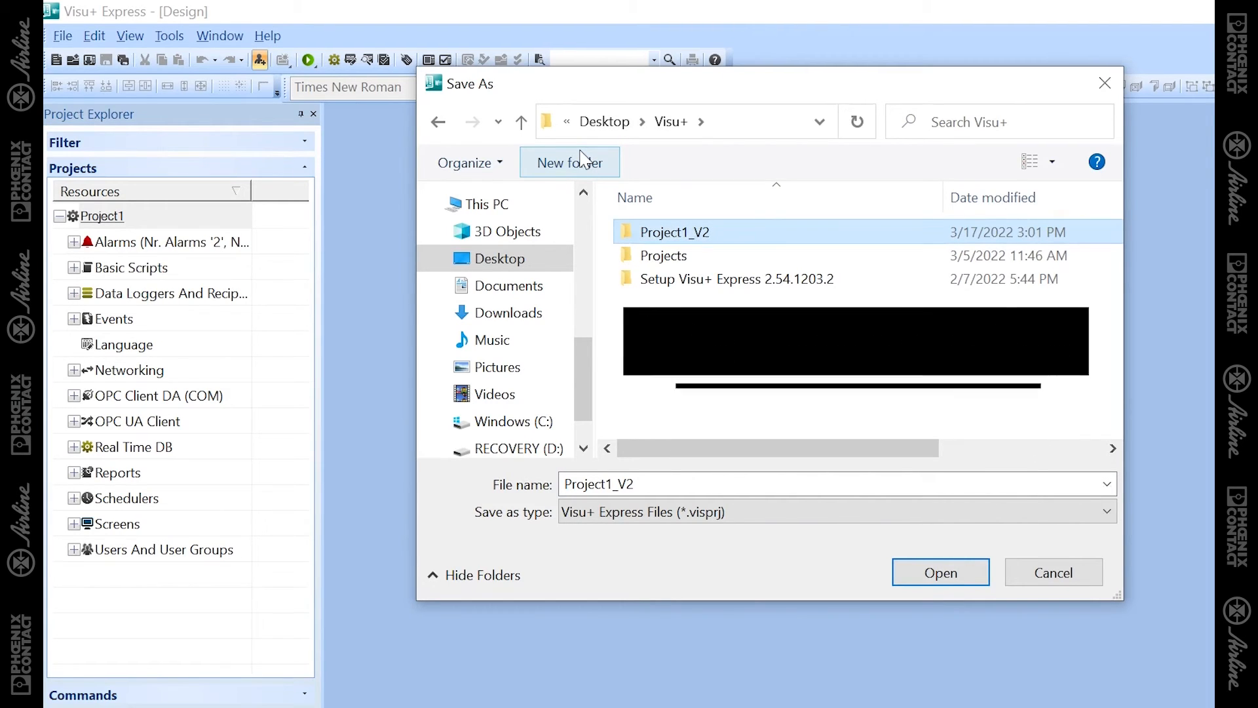
{"action": "double_click", "coordinate": [676, 232]}
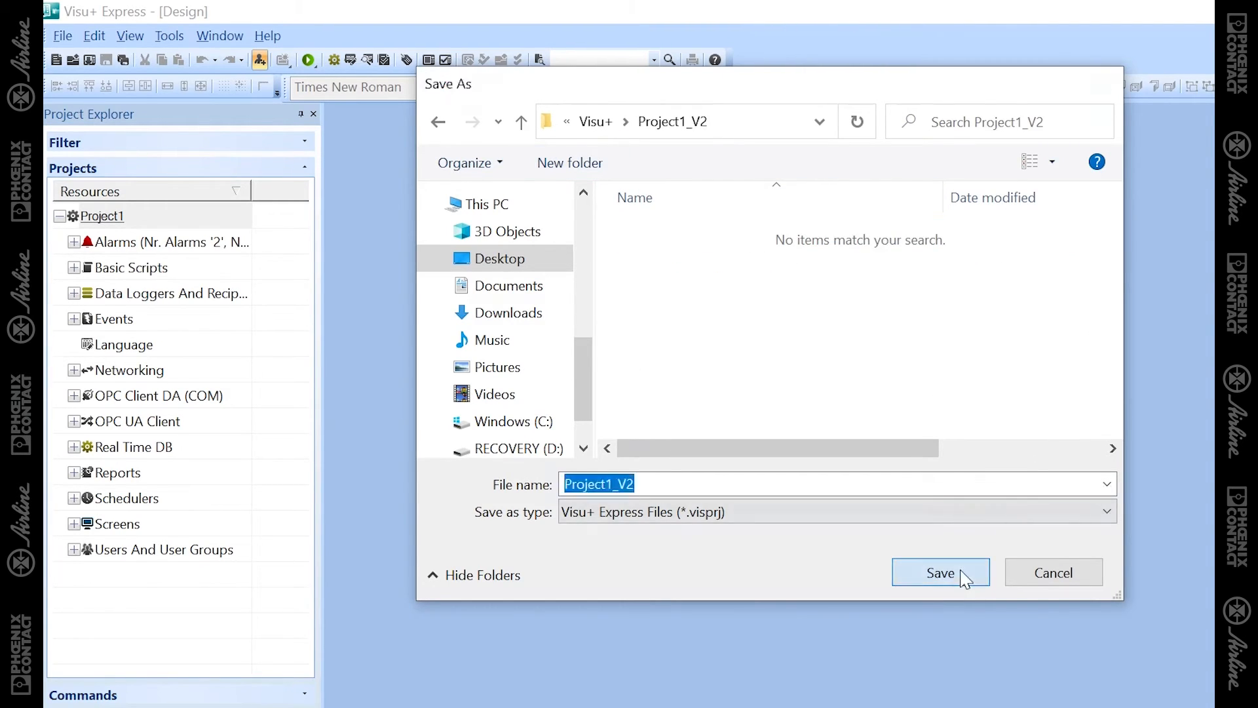
{"action": "left_click", "coordinate": [940, 572]}
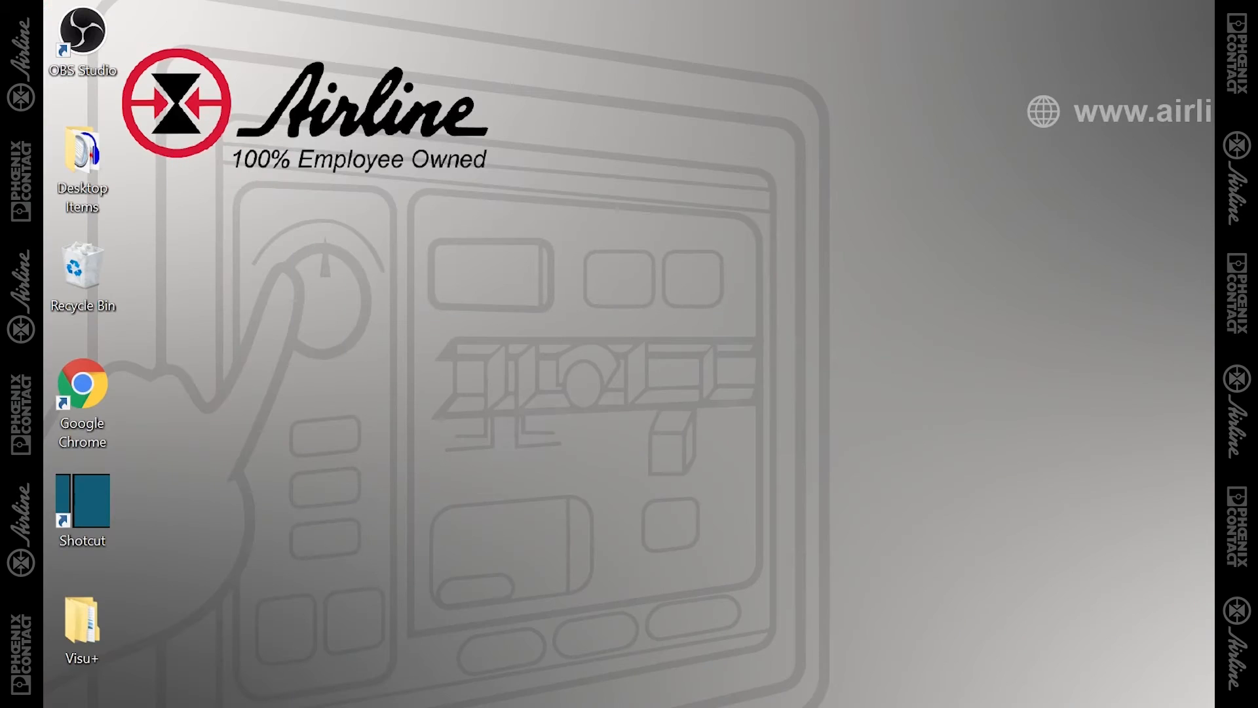
- Browse into Desktop\Visu+\Project1_V2 to review the 26 saved project files
{"action": "double_click", "coordinate": [81, 626]}
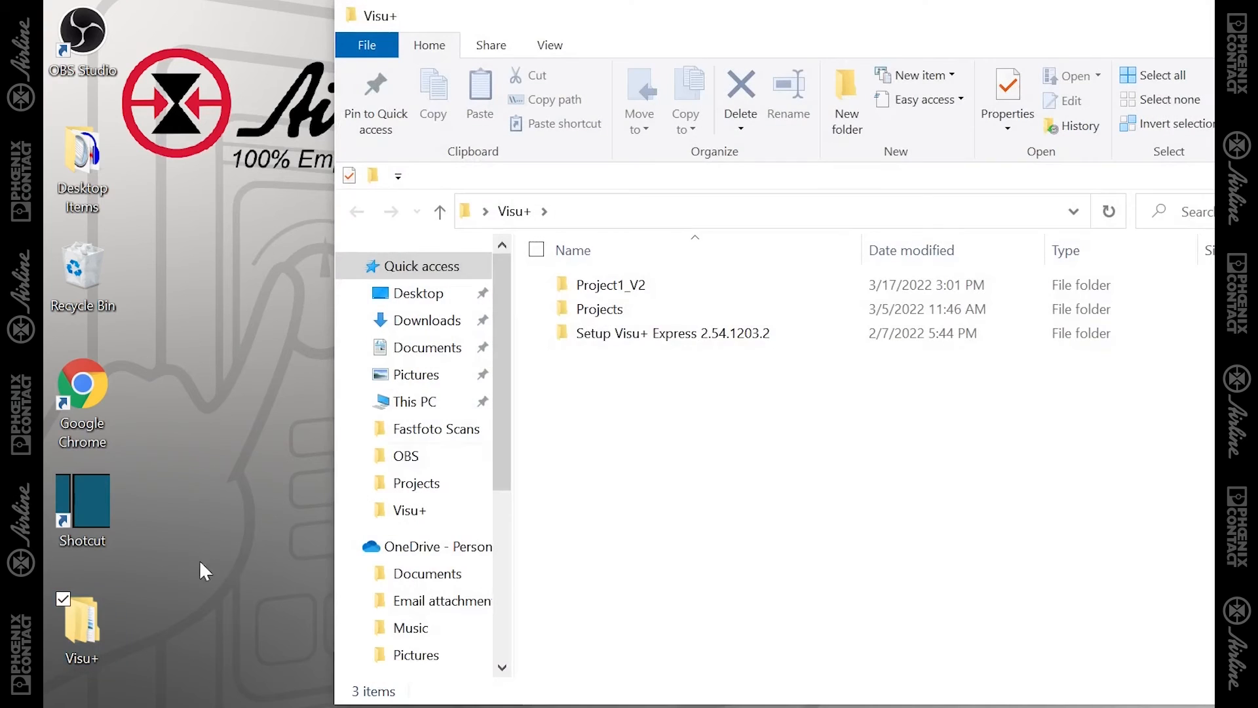
{"action": "double_click", "coordinate": [611, 286]}
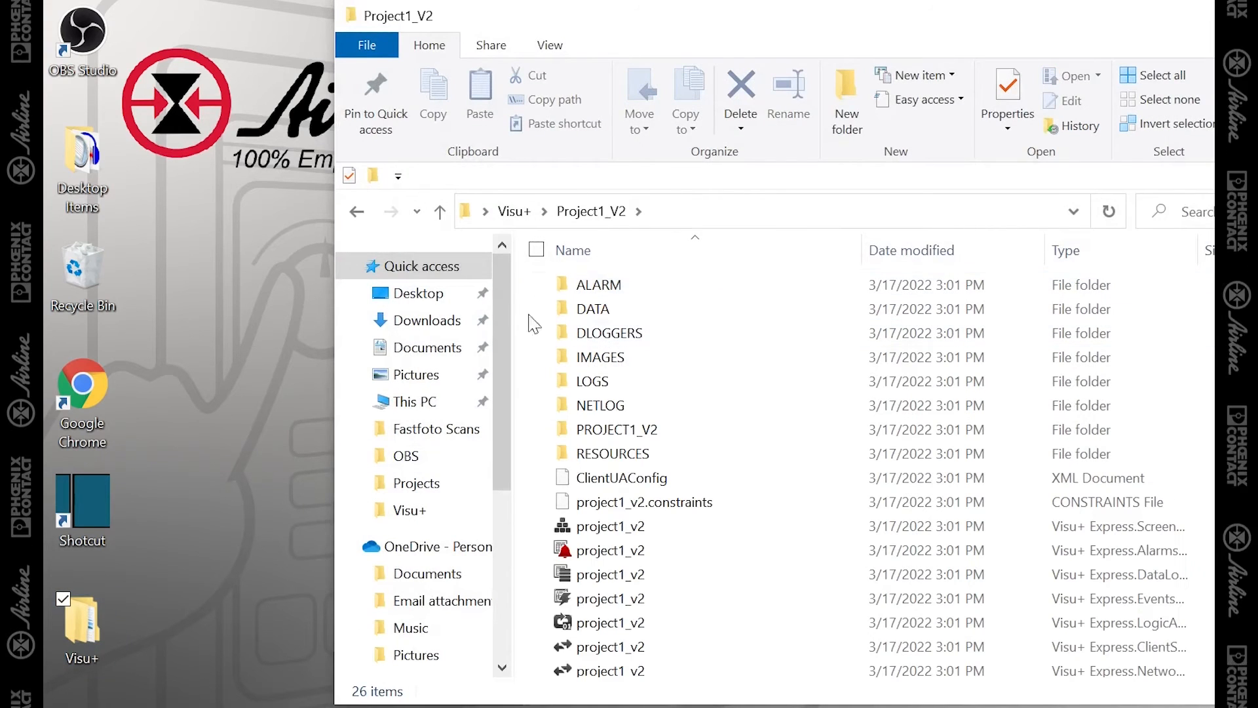
{"action": "scroll", "scroll_direction": "down", "scroll_amount": 3}
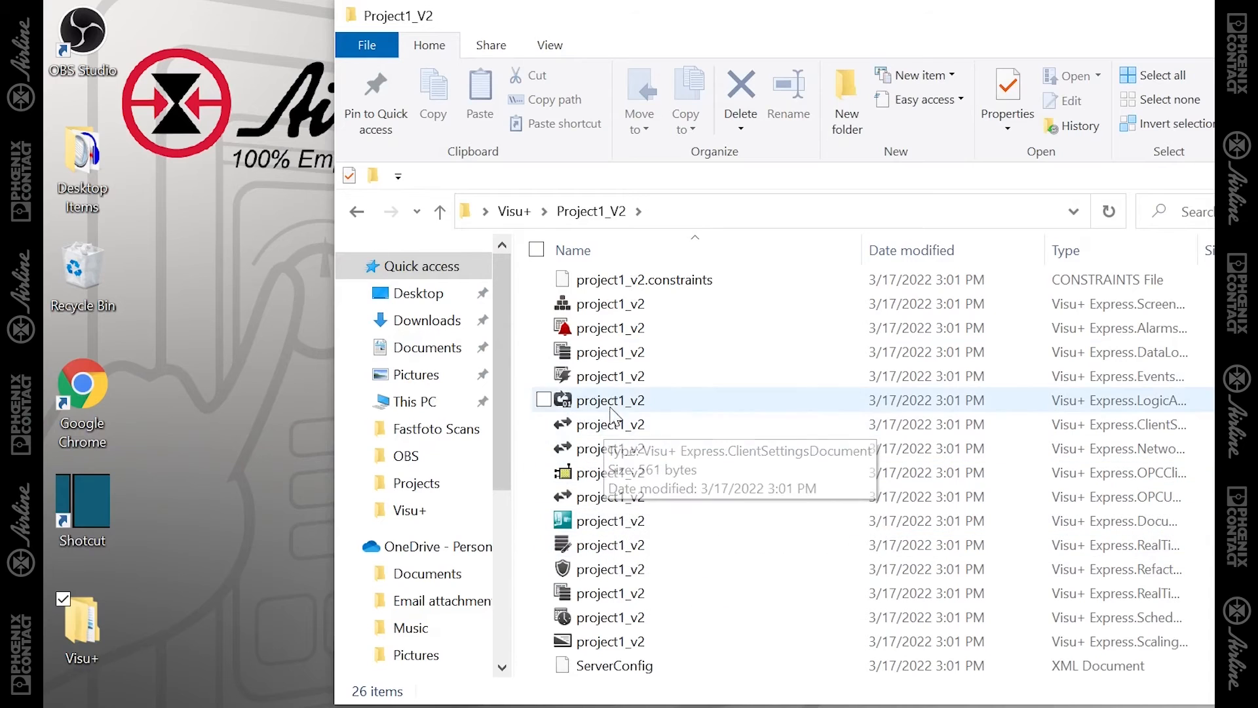
{"action": "mouse_move", "coordinate": [189, 63]}
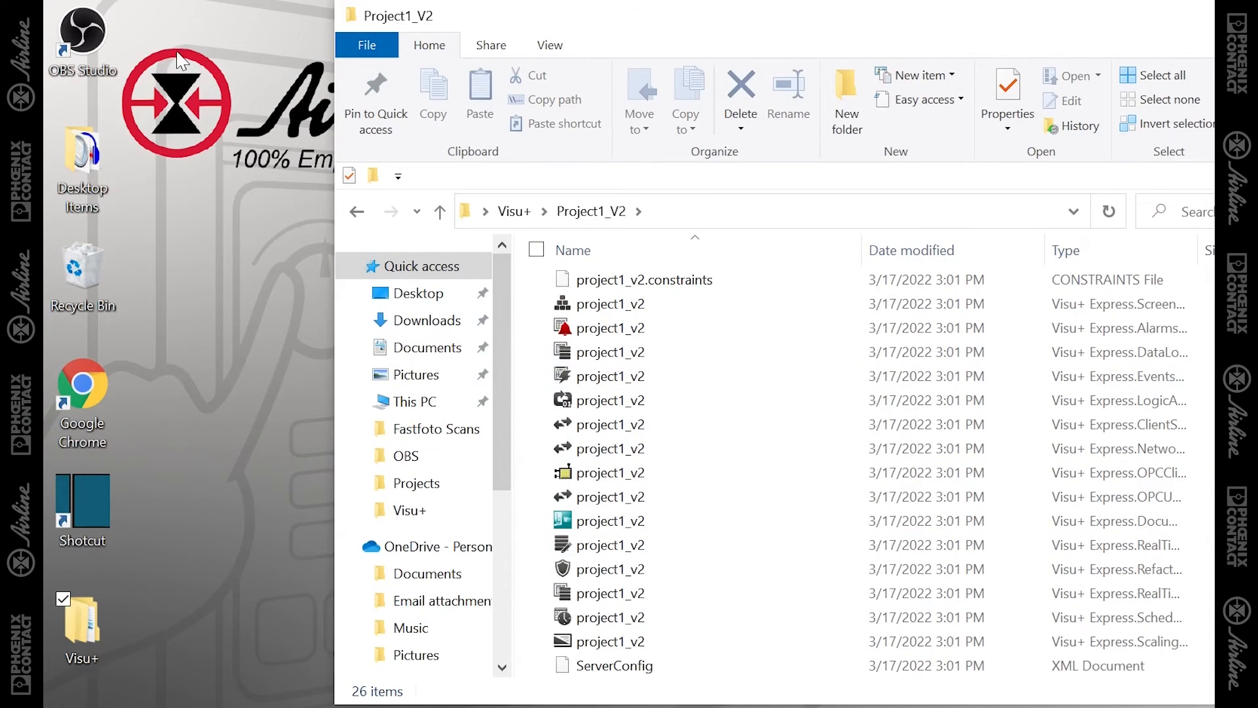
{"action": "mouse_move", "coordinate": [186, 383]}
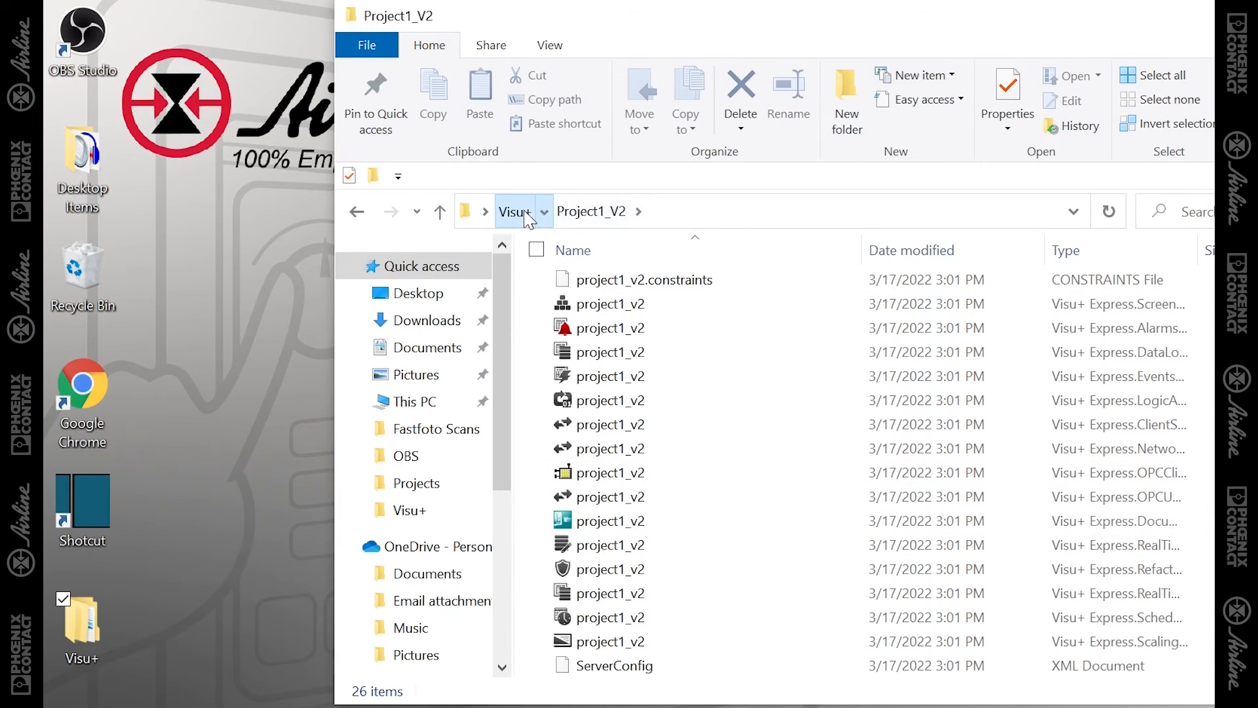
- Compress the Project1_V2 folder into a Project1_V2 zip beside it in Visu+
{"action": "left_click", "coordinate": [513, 211]}
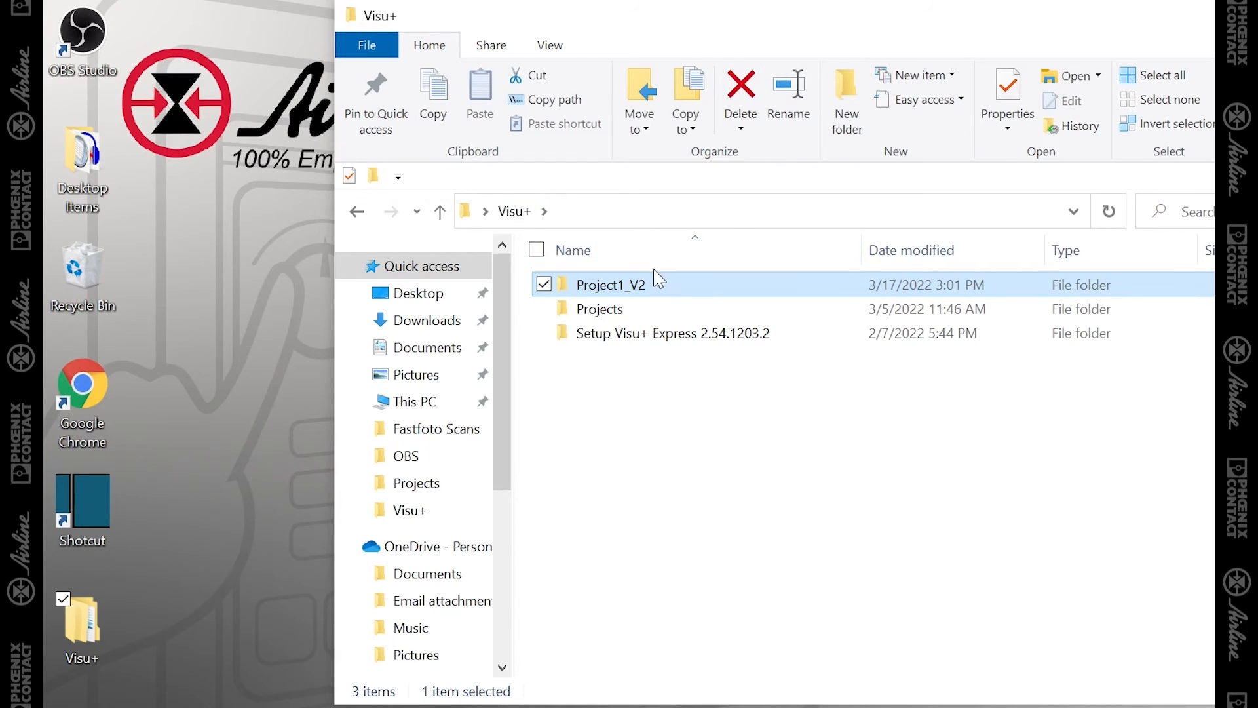
{"action": "right_click", "coordinate": [611, 284]}
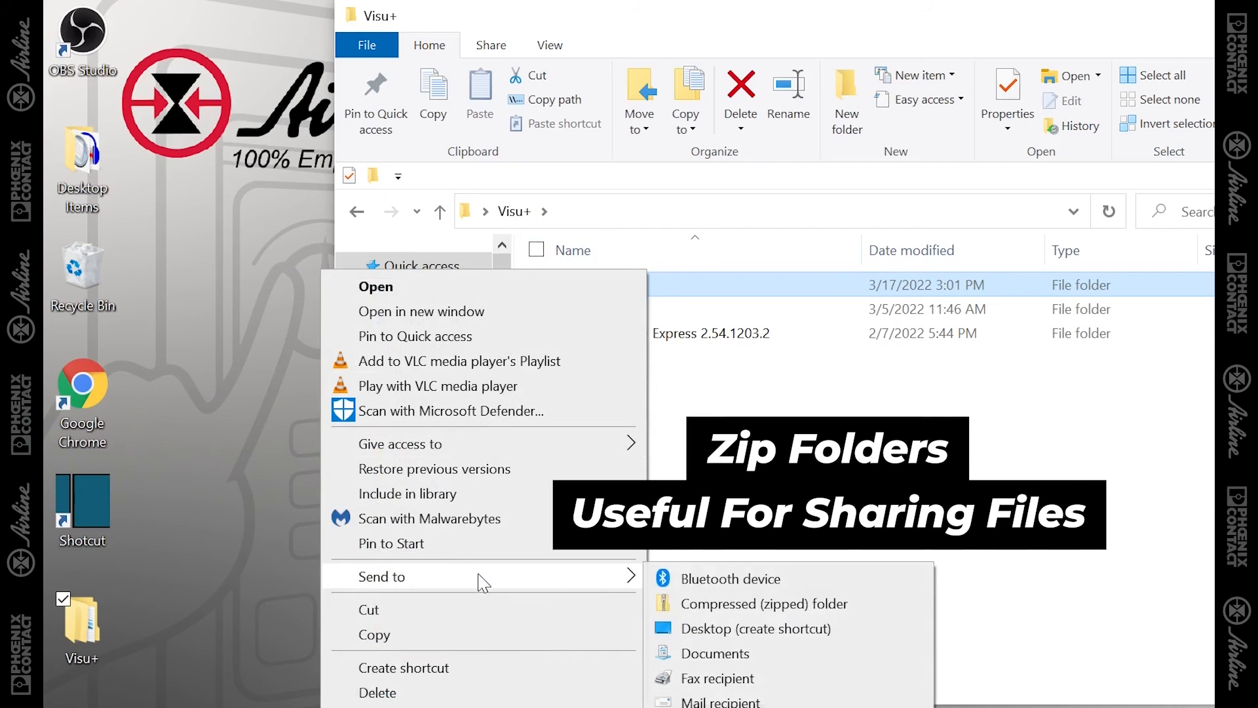
{"action": "left_click", "coordinate": [762, 603]}
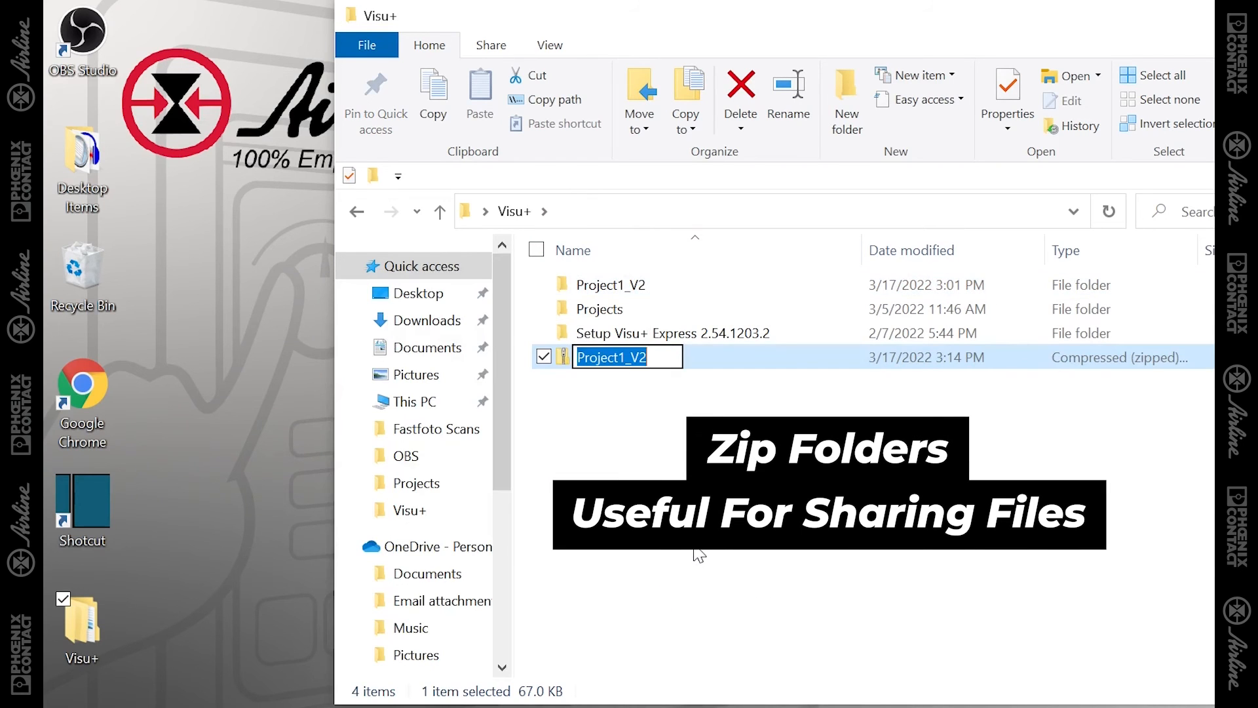